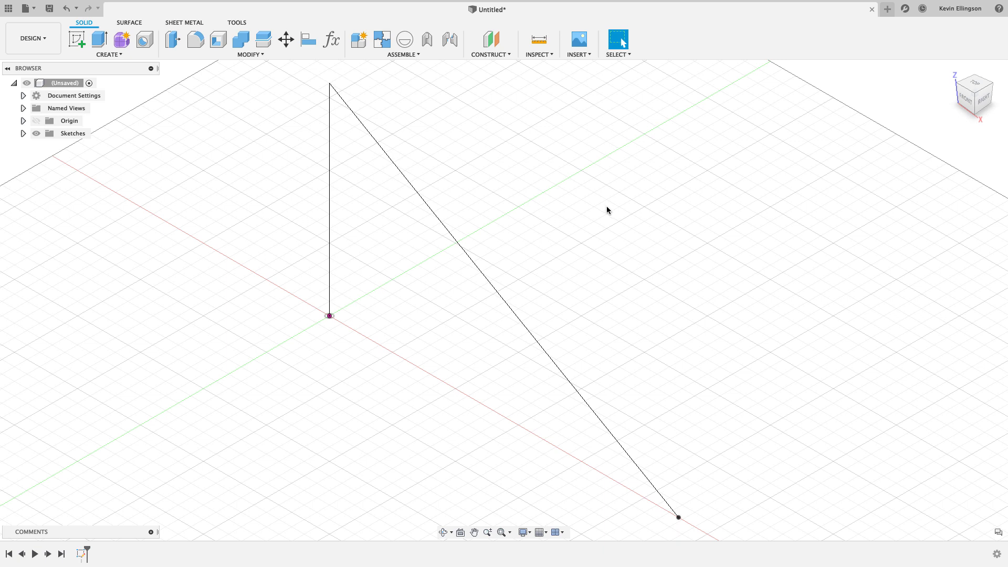
mouse_move(258, 88)
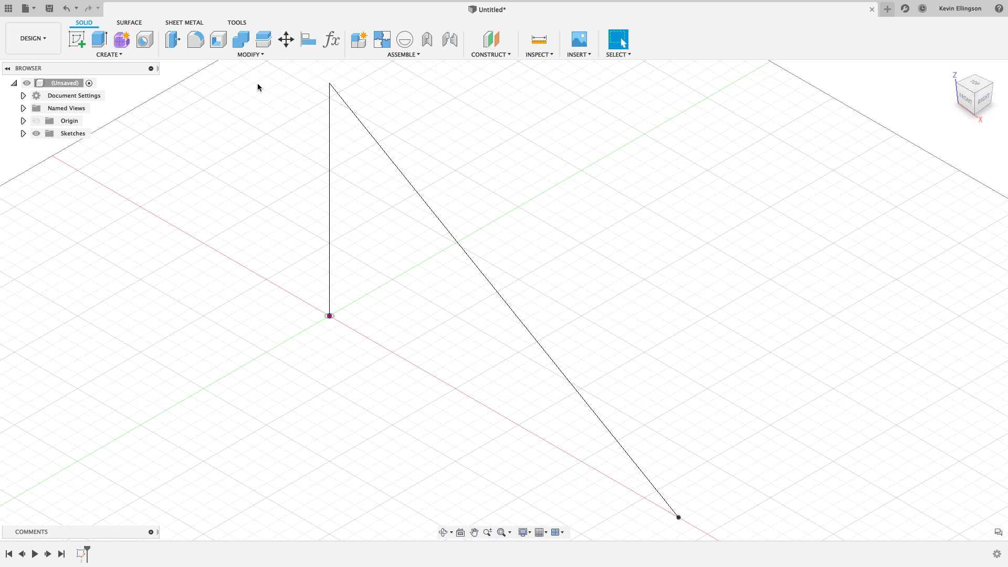
mouse_move(137, 61)
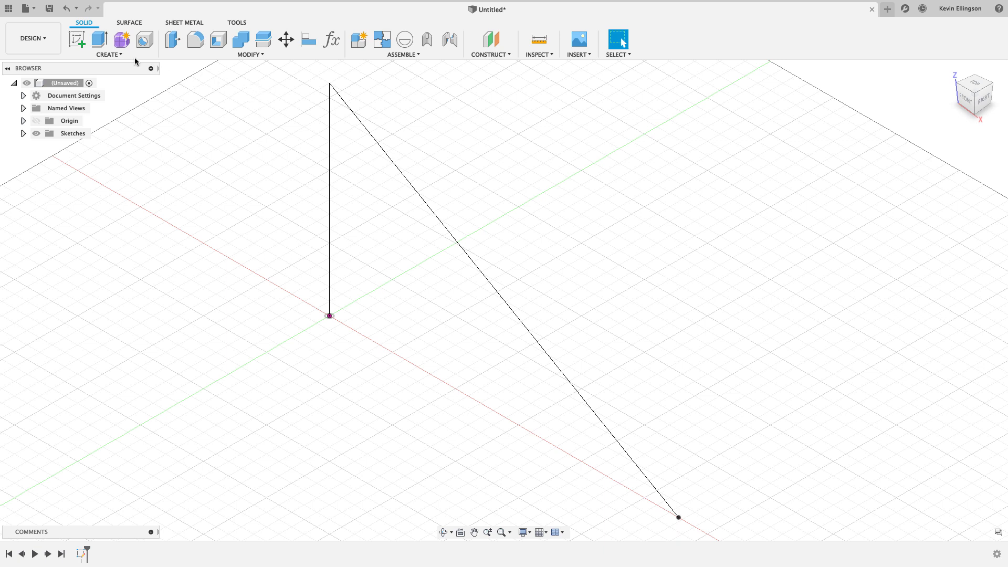
Pipe the vertical sketch line without chain selection: section size 2, hollow, 0.095 thick.
left_click(106, 54)
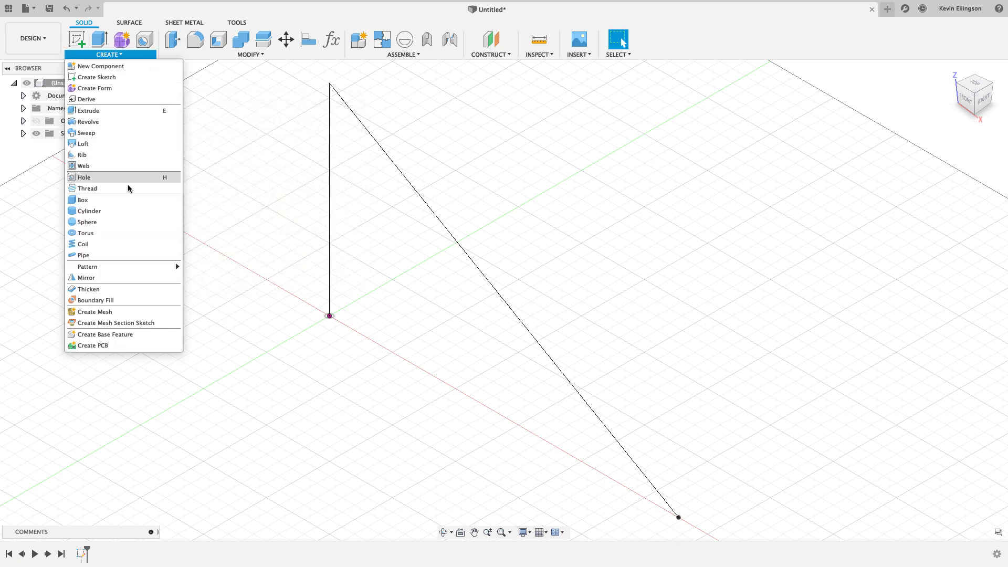
left_click(83, 255)
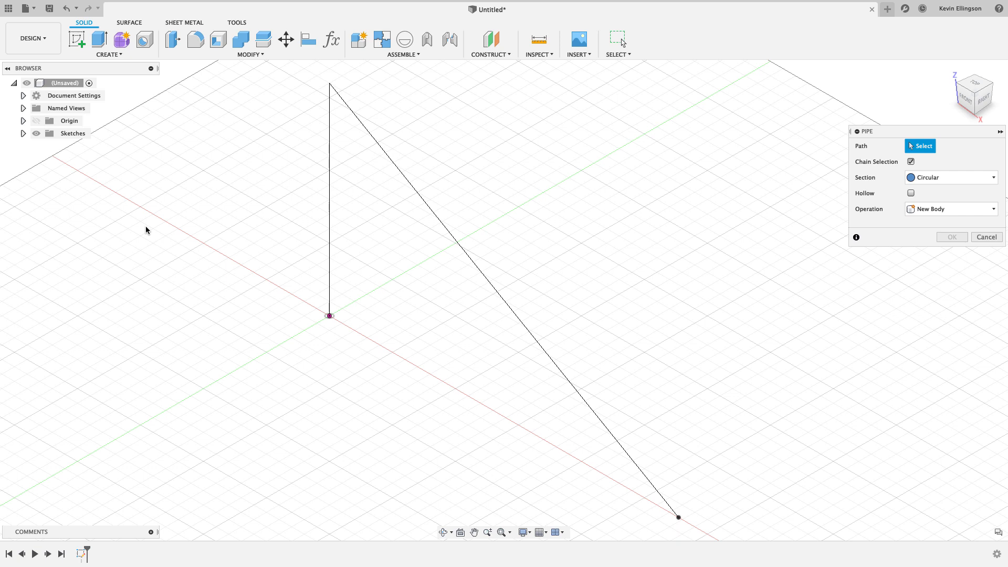
mouse_move(304, 199)
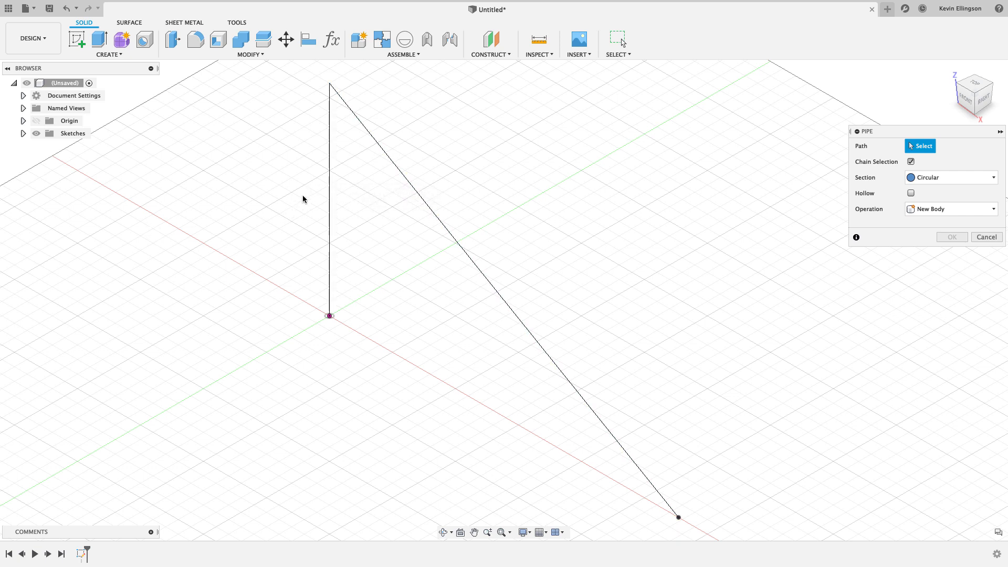
mouse_move(323, 184)
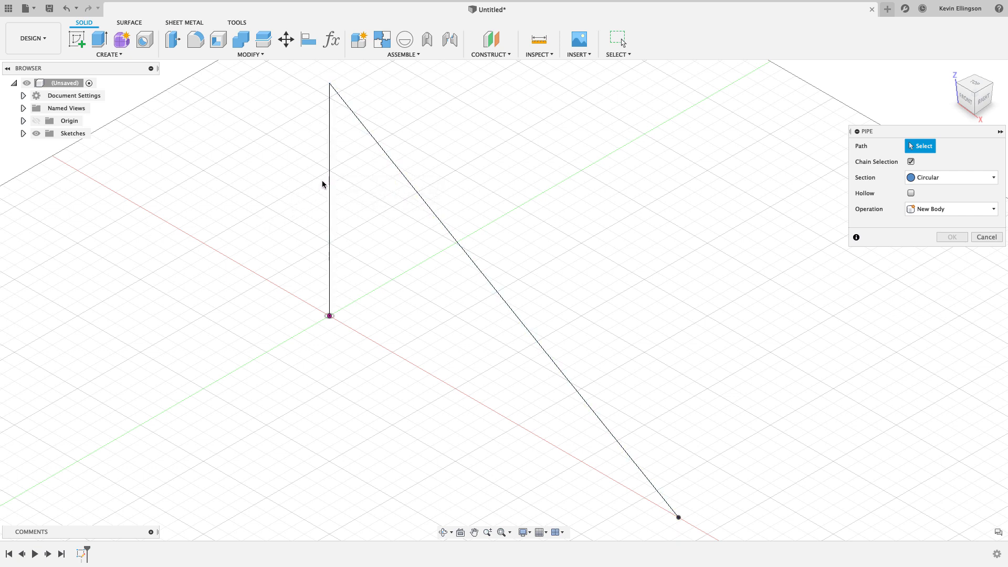
left_click(910, 162)
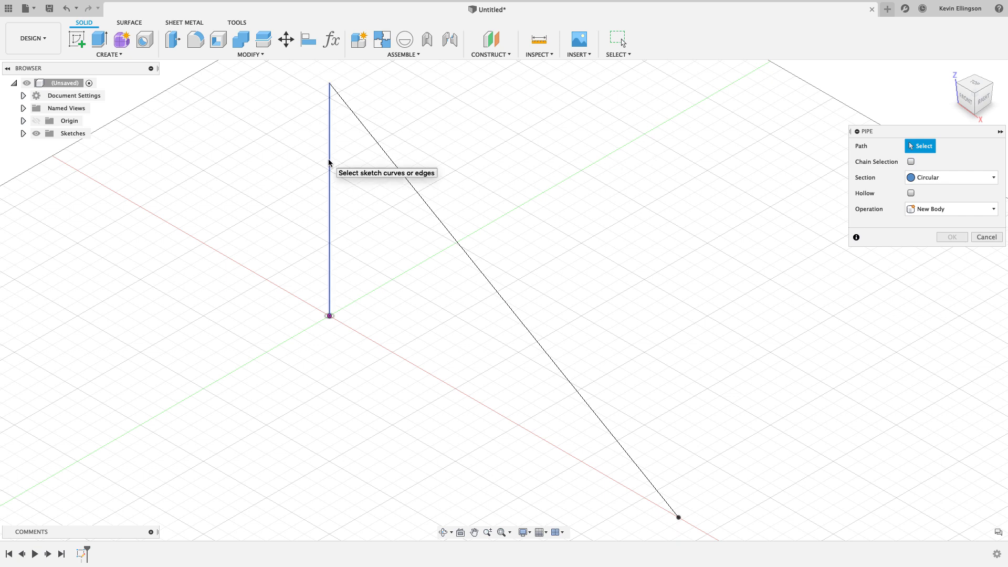
left_click(329, 188)
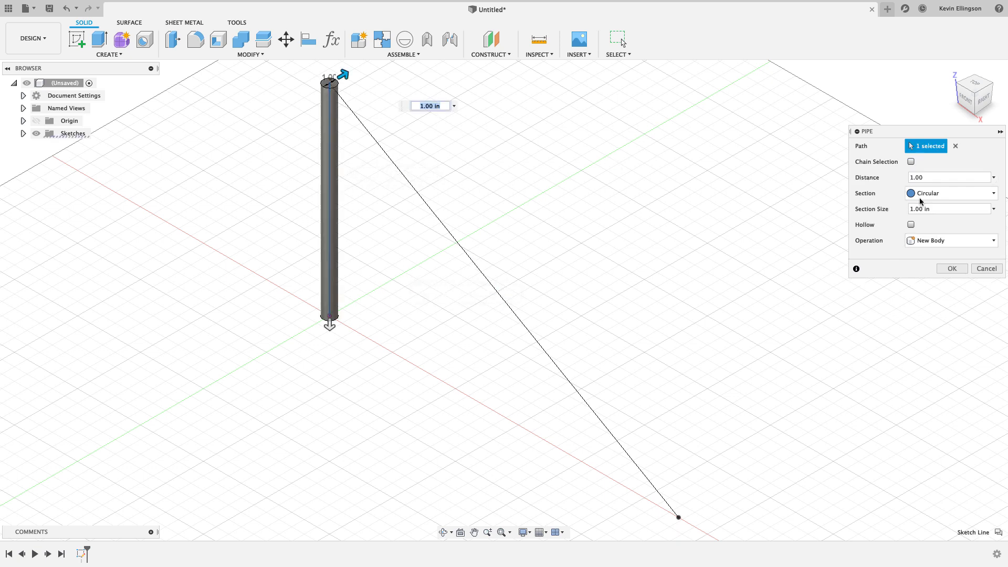
left_click(946, 209)
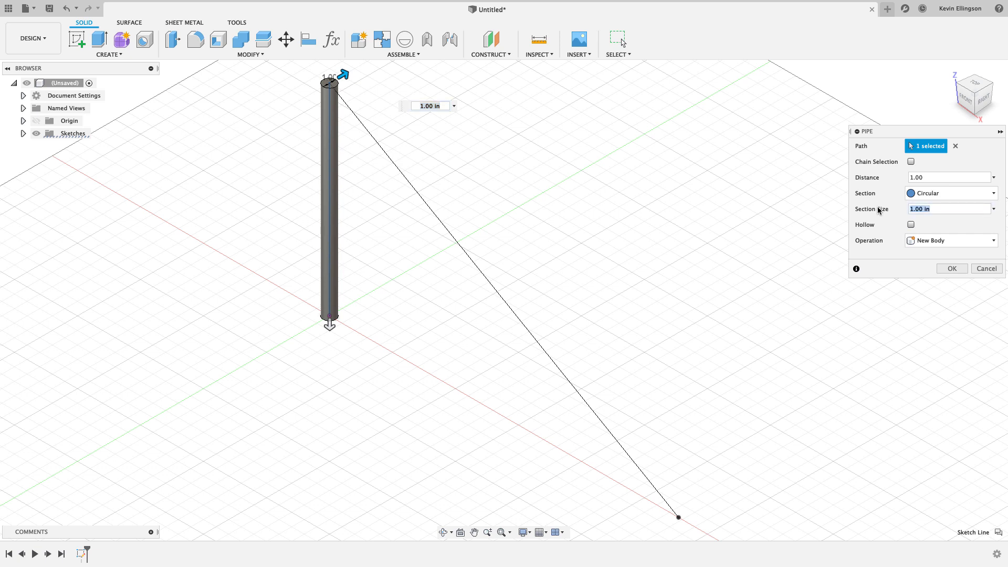
type("2")
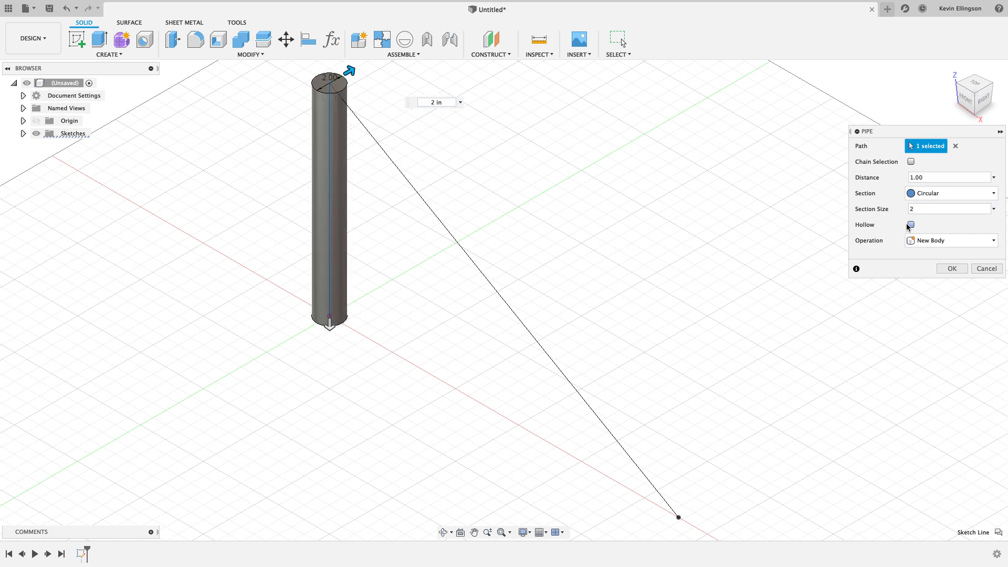
left_click(910, 225)
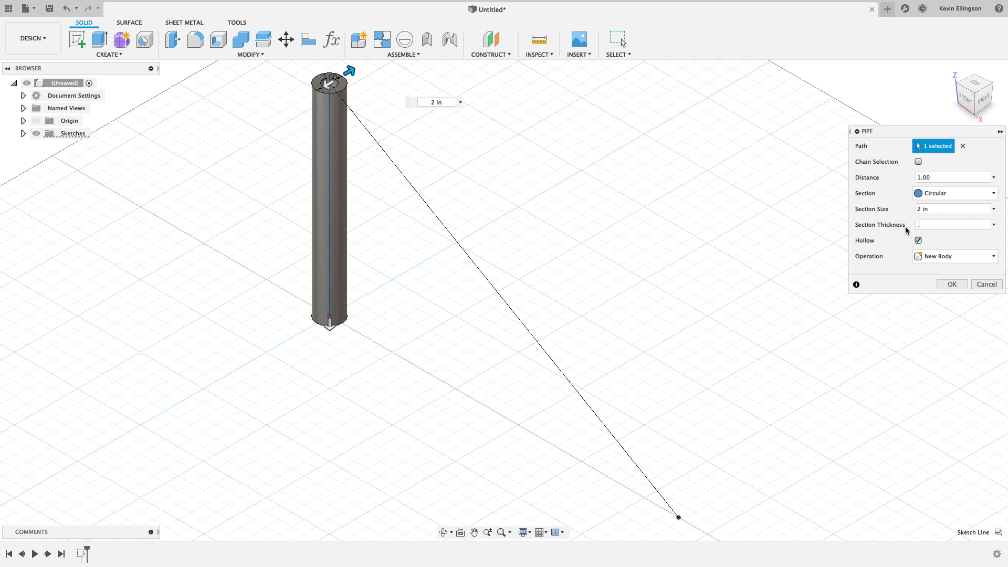
type(".095")
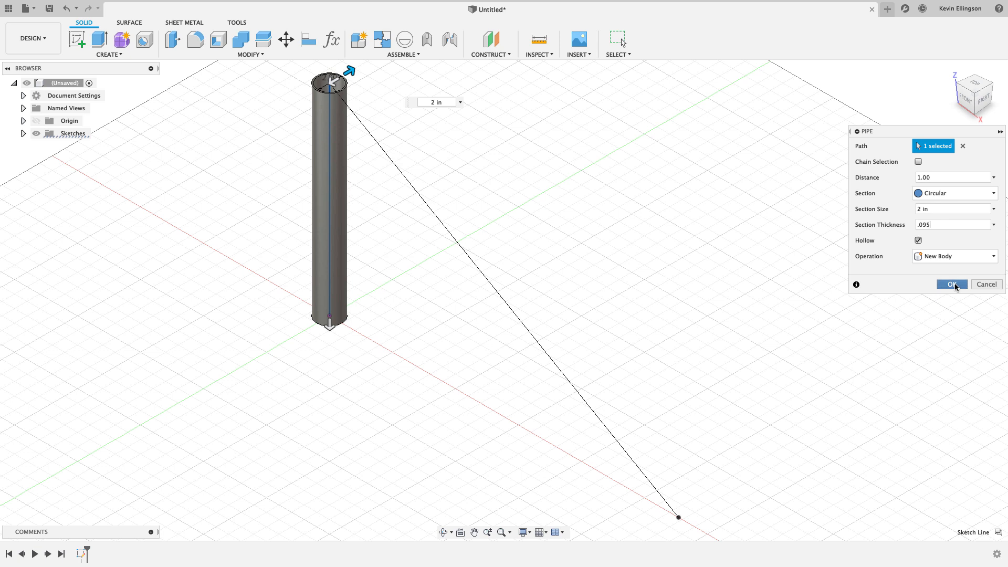
left_click(952, 285)
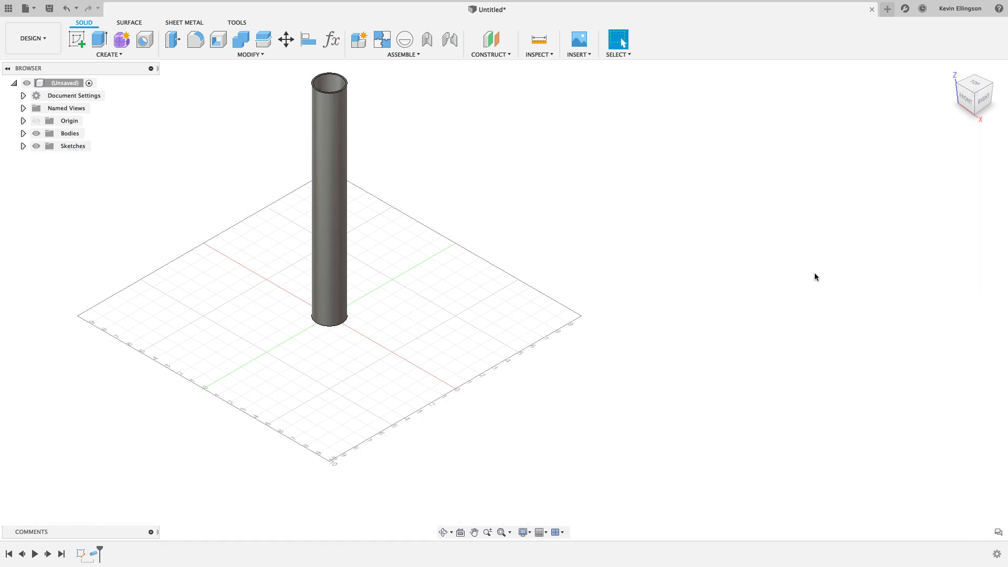
mouse_move(613, 203)
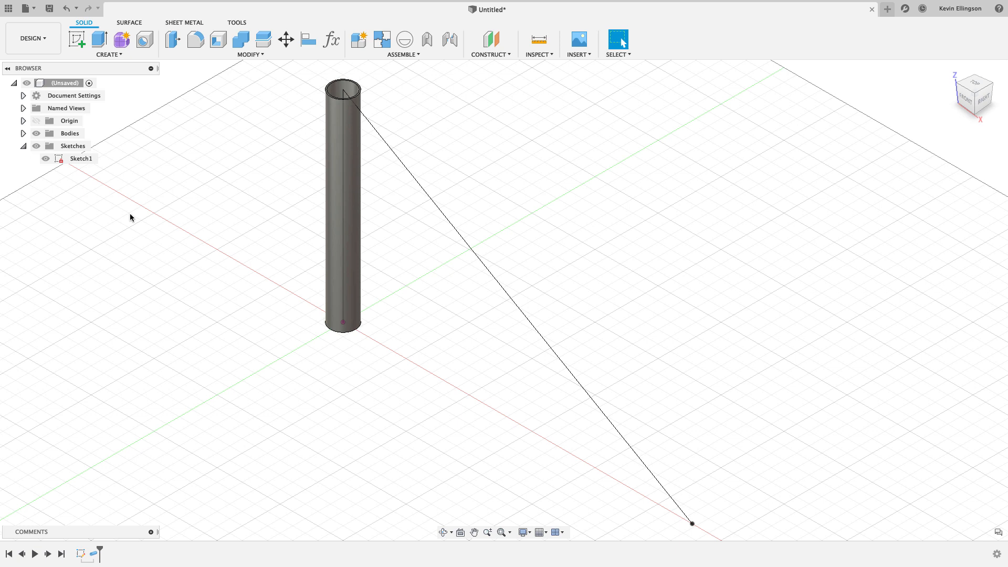
mouse_move(153, 190)
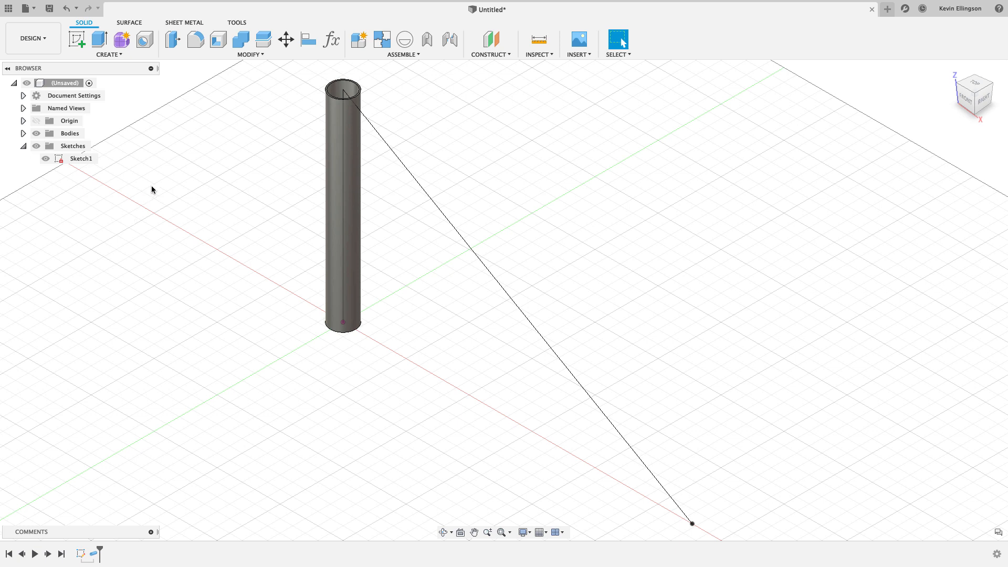
mouse_move(145, 61)
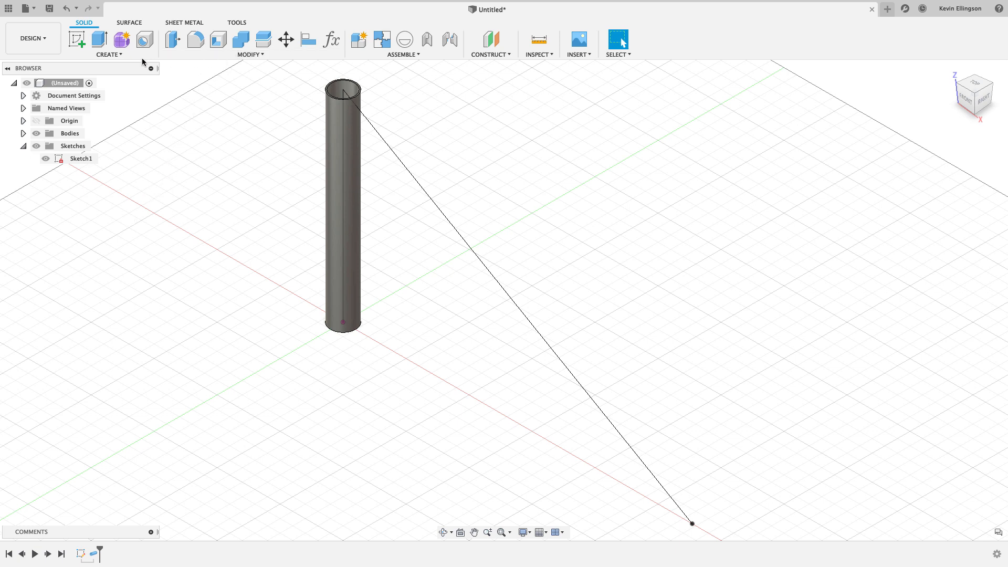
Pipe the diagonal sketch line as a solid, non-hollow tube created as a New Body.
left_click(106, 54)
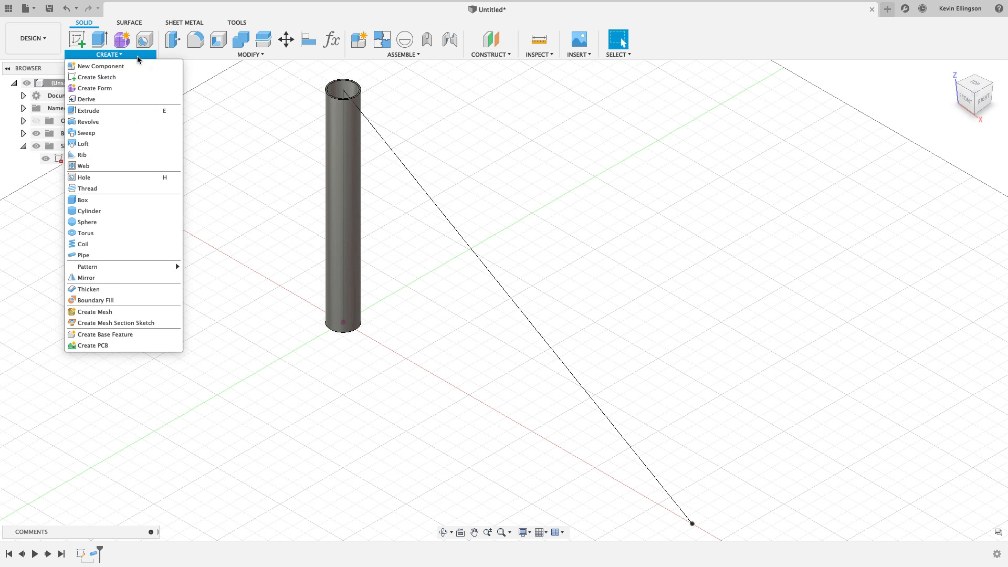
left_click(83, 255)
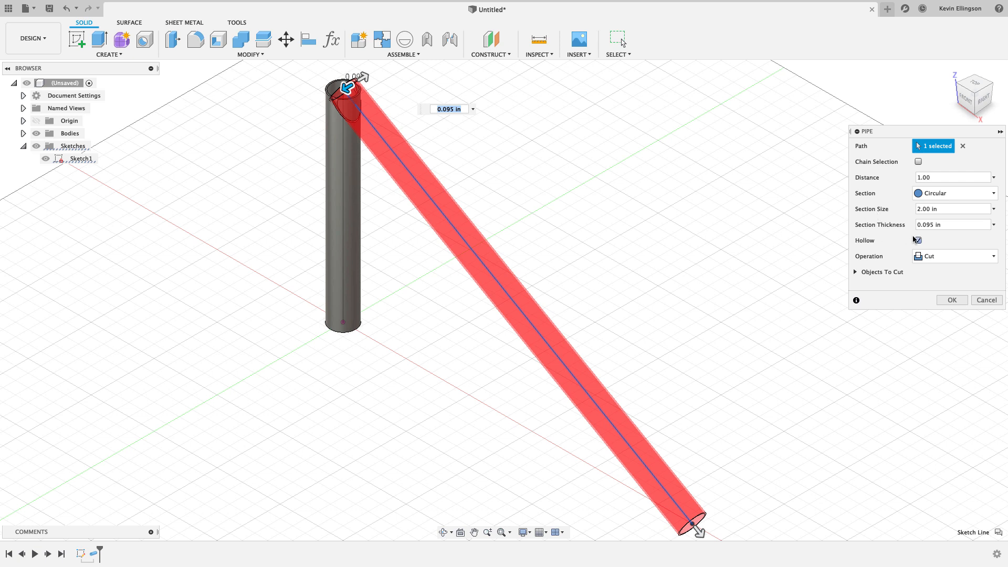
left_click(916, 240)
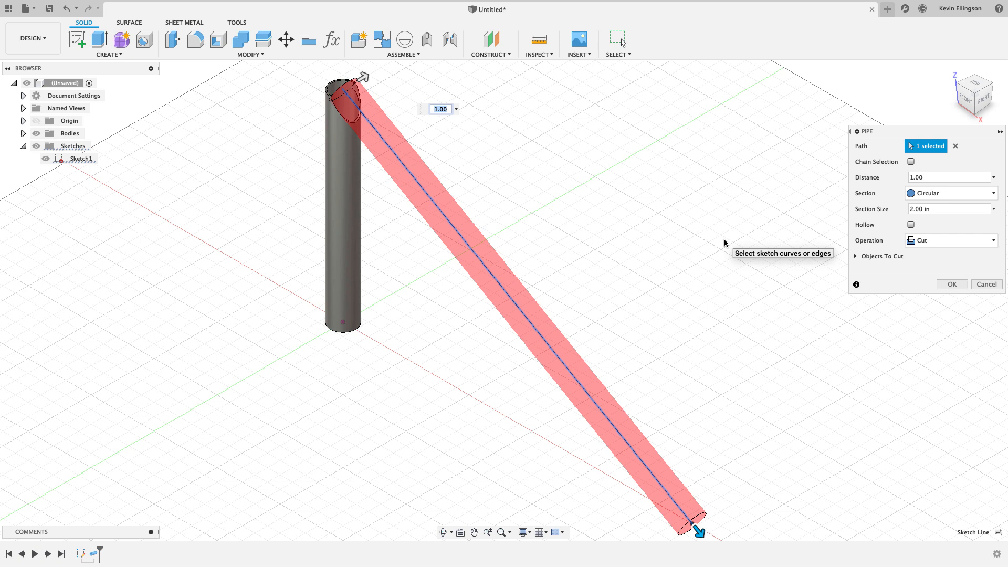
mouse_move(806, 241)
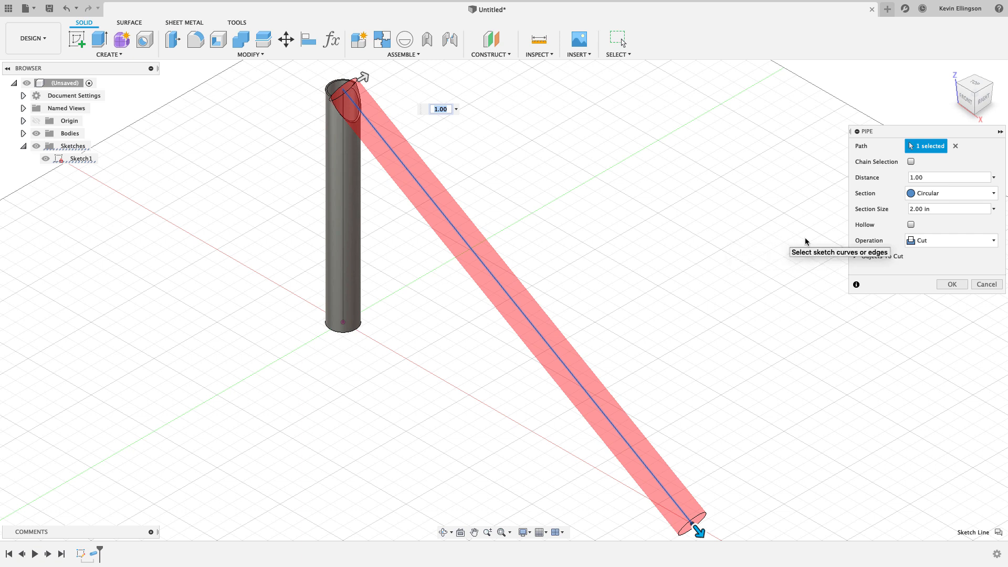
left_click(951, 240)
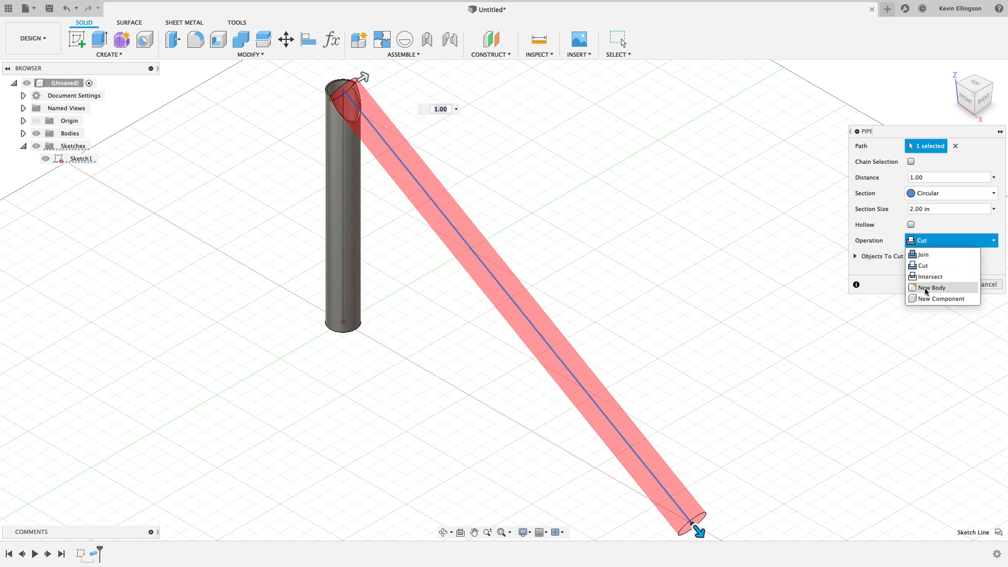
left_click(931, 287)
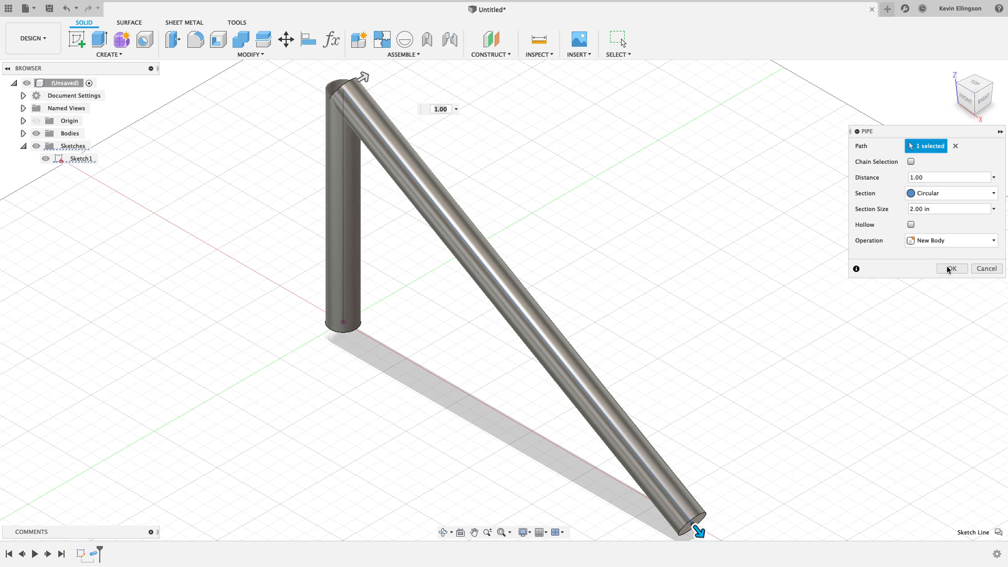
left_click(952, 268)
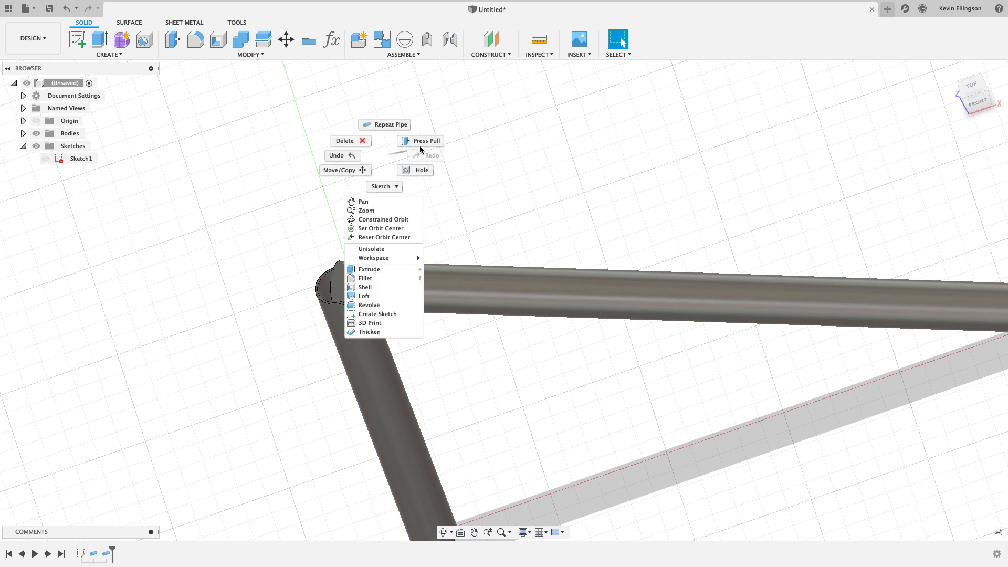
Press-pull the diagonal pipe's upper end face out 3 in, then view the joint from below.
left_click(420, 140)
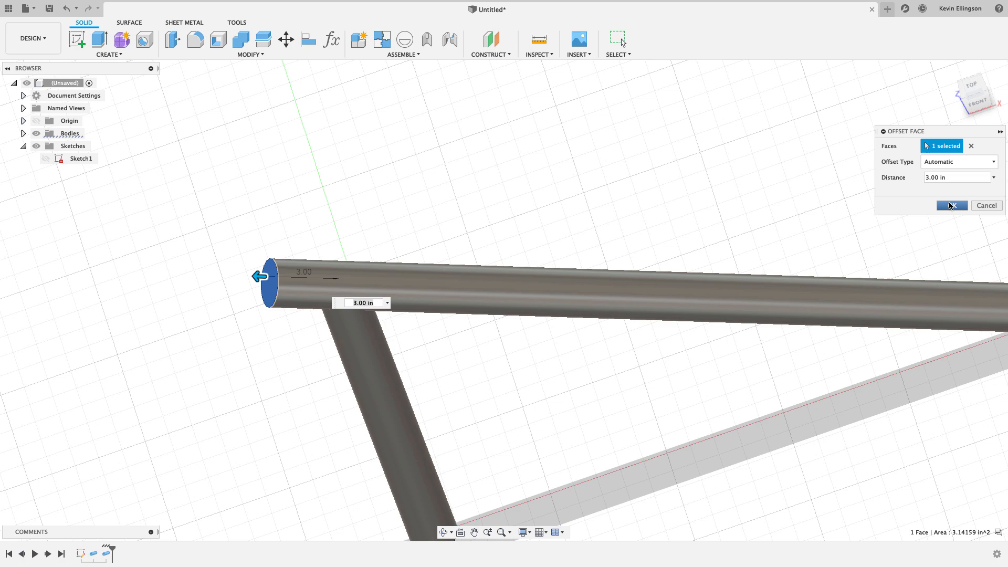
left_click(952, 205)
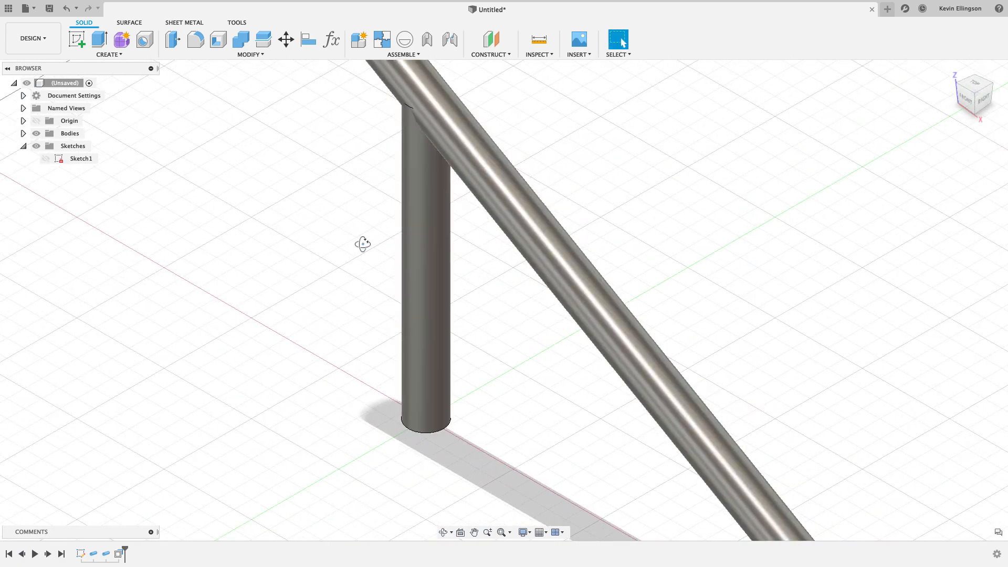
left_click_drag(363, 244, 333, 235)
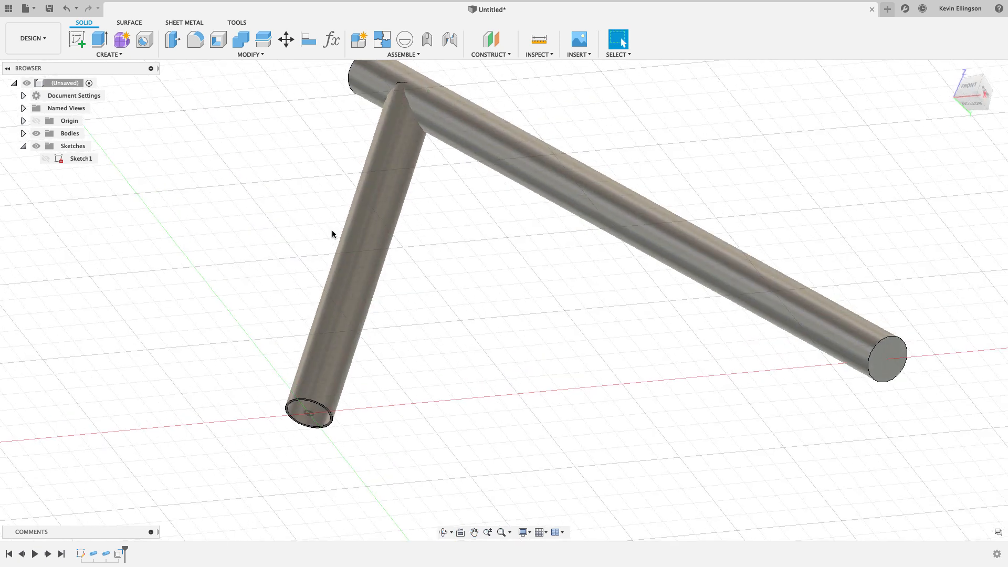
mouse_move(292, 156)
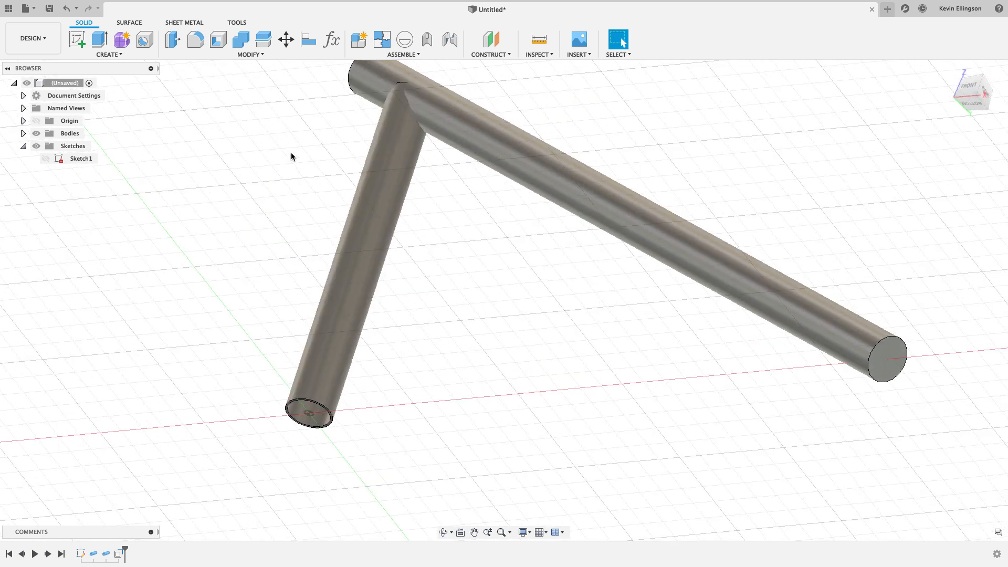
Start Split Face on the branch tube's outer face, with the crossing tube as splitting tool.
left_click(257, 55)
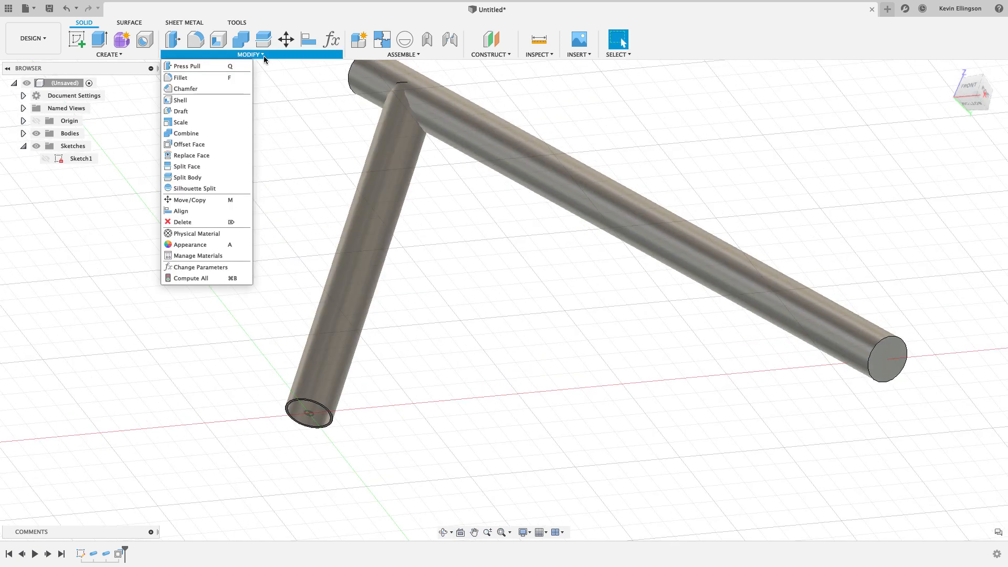
mouse_move(211, 159)
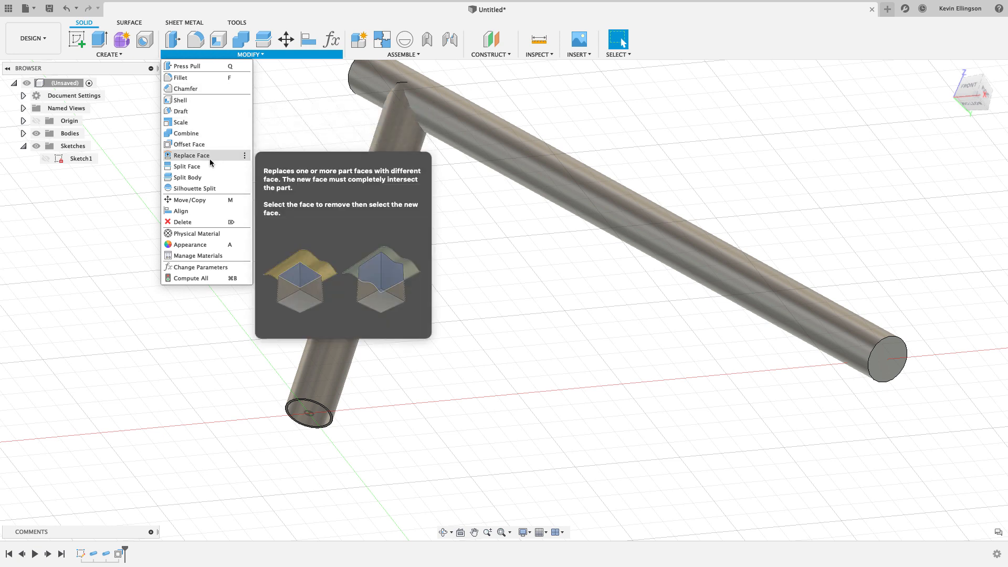
left_click(188, 166)
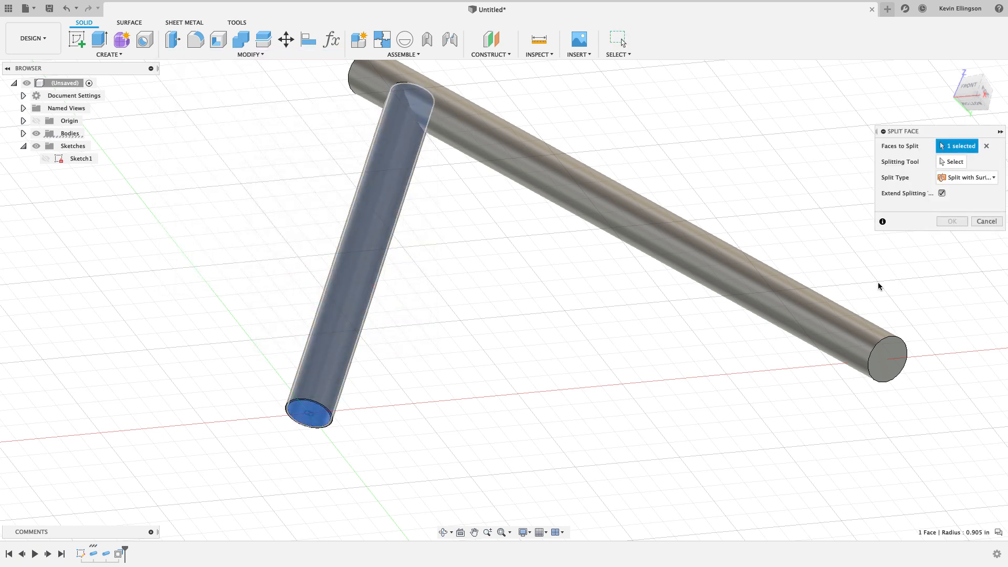
left_click(955, 161)
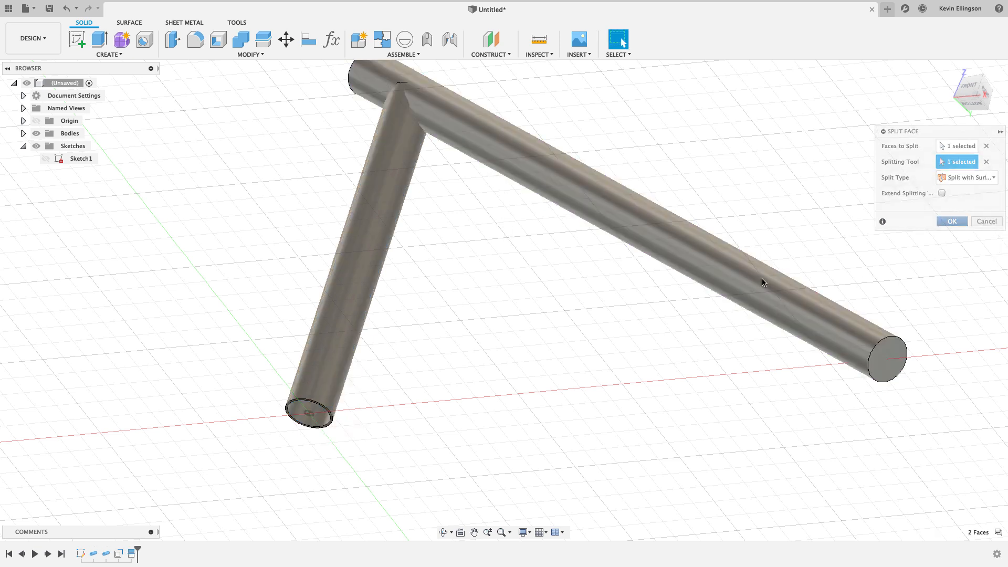
left_click(952, 221)
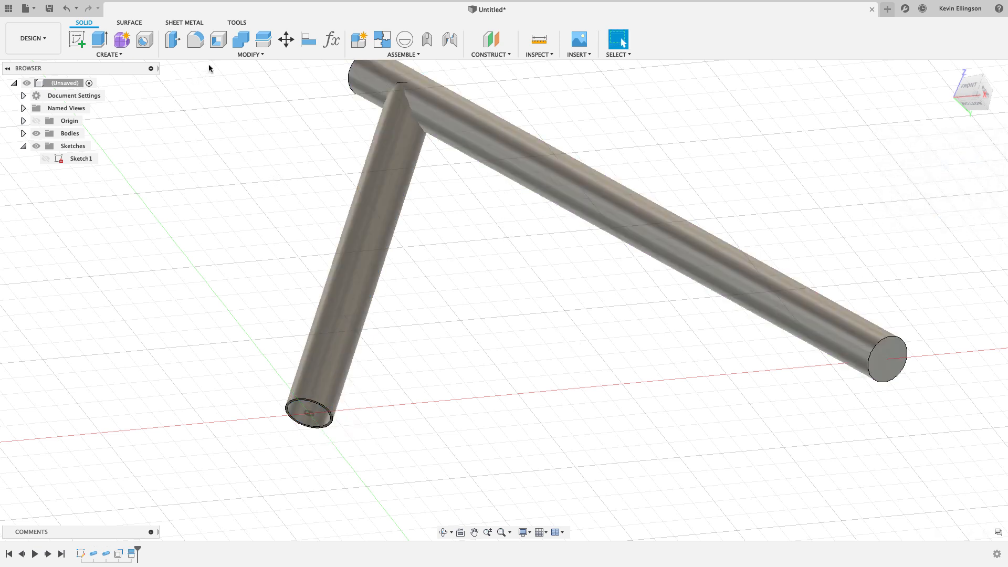
left_click(250, 54)
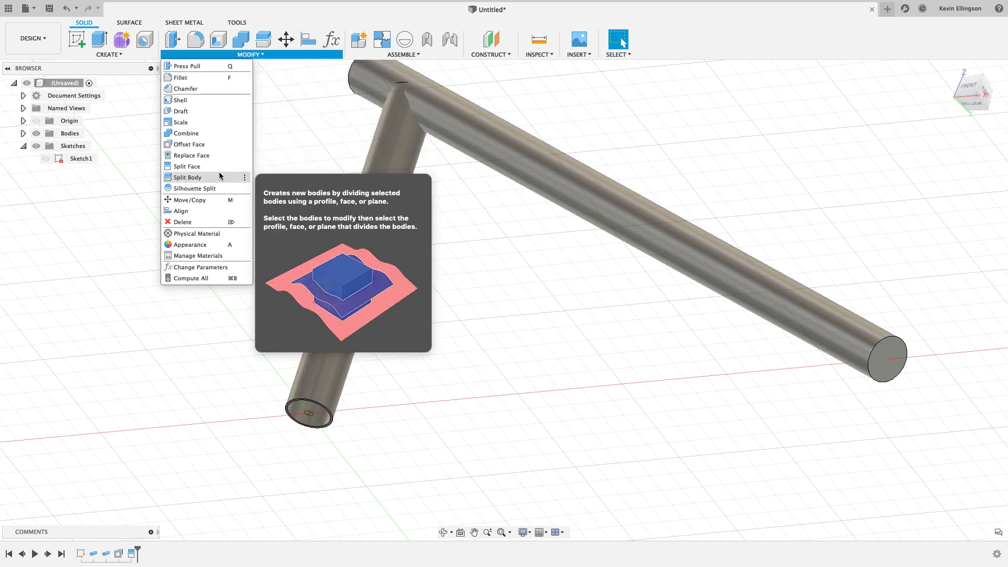
left_click(187, 166)
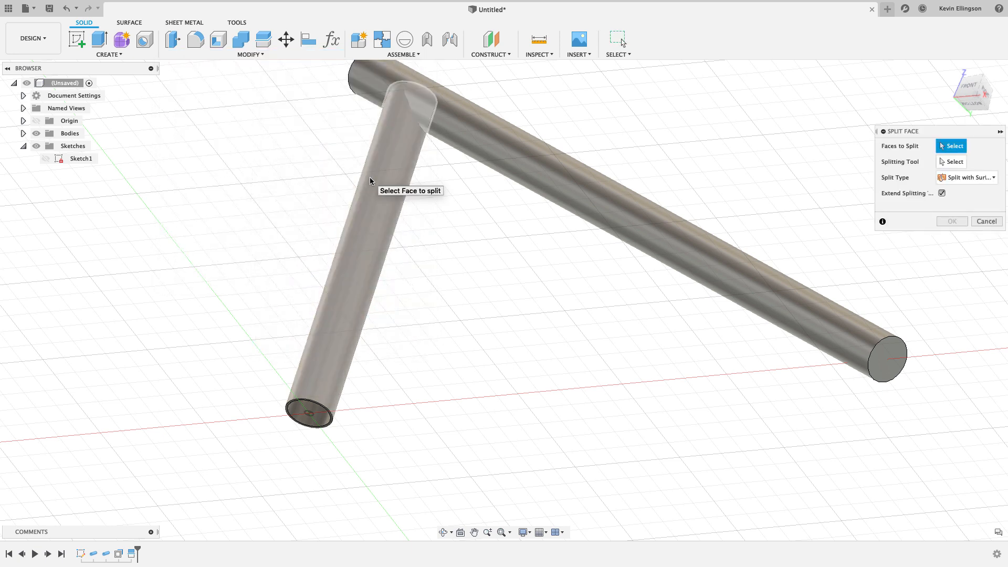
left_click(371, 181)
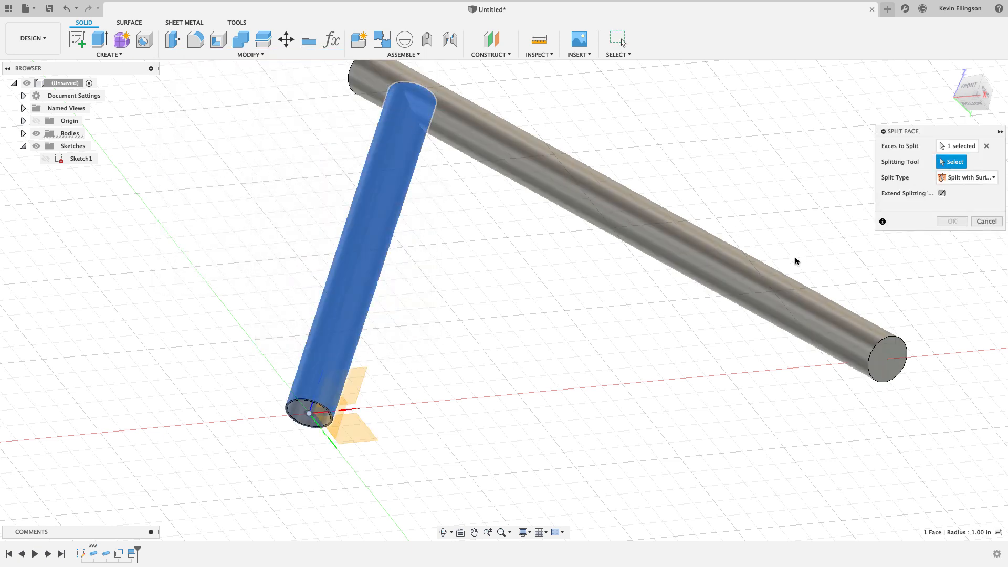
left_click(986, 221)
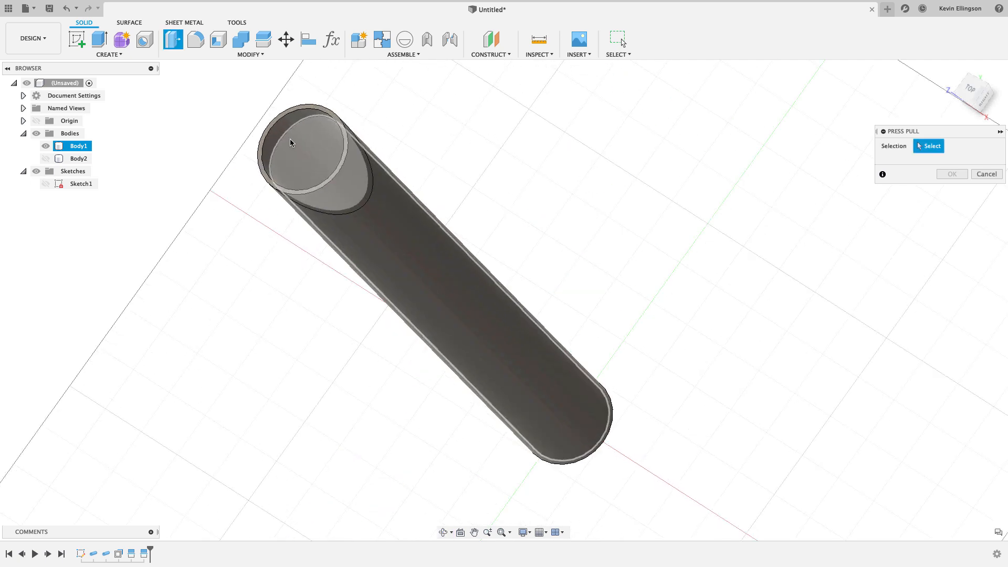
Offset the tube's inner face by -0.095 and the coped end face by -0.09.
left_click(290, 143)
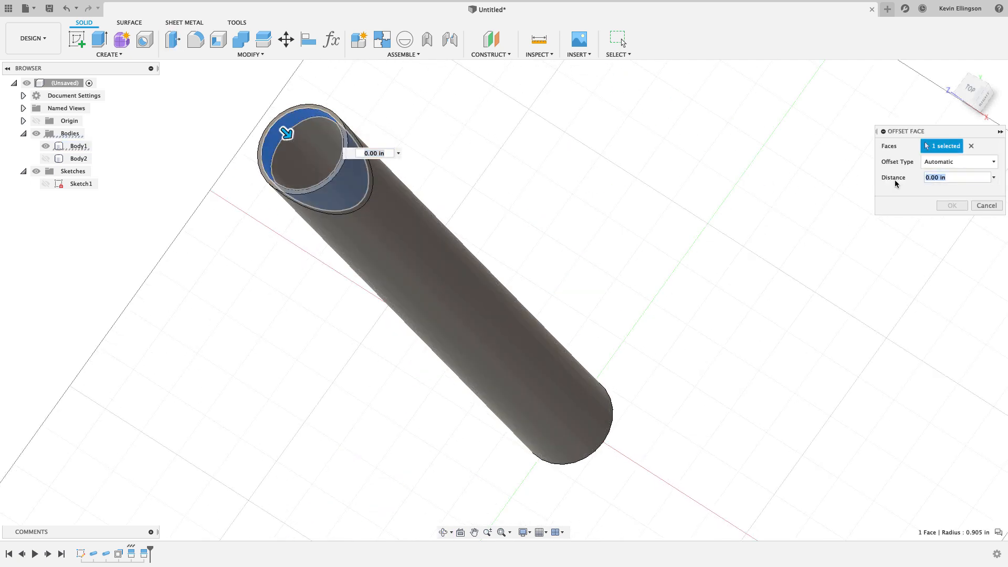
type("-.095")
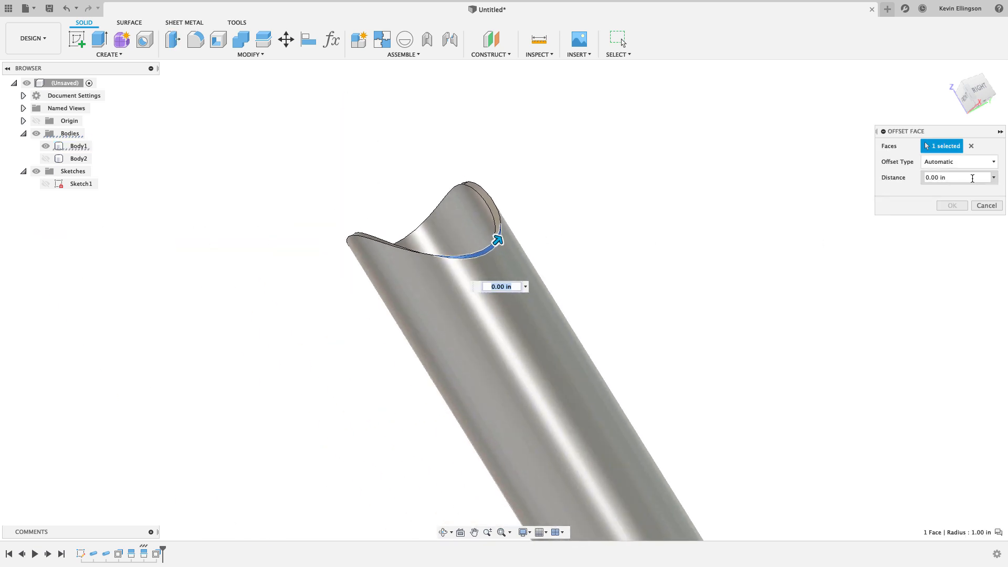
type("-.09")
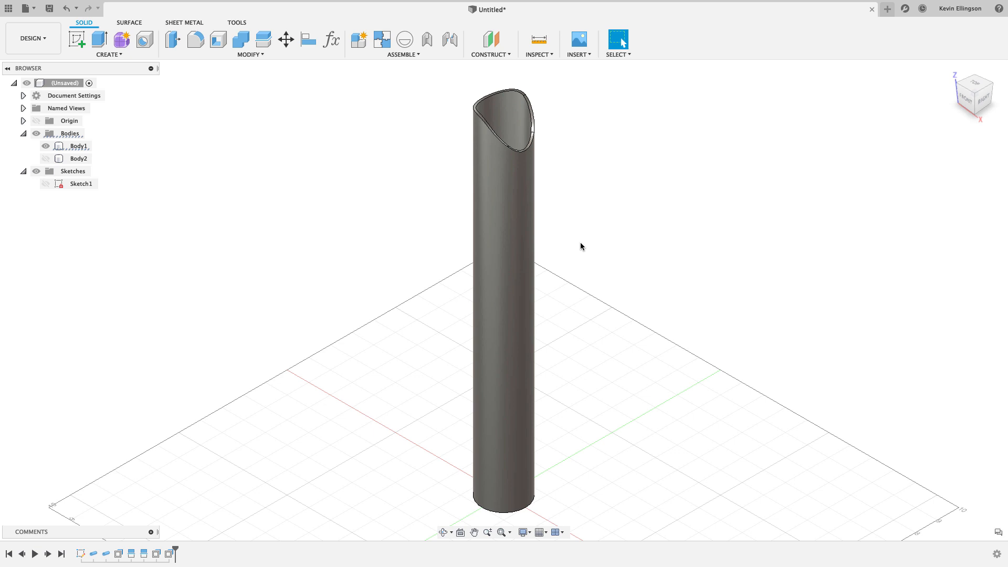
mouse_move(584, 251)
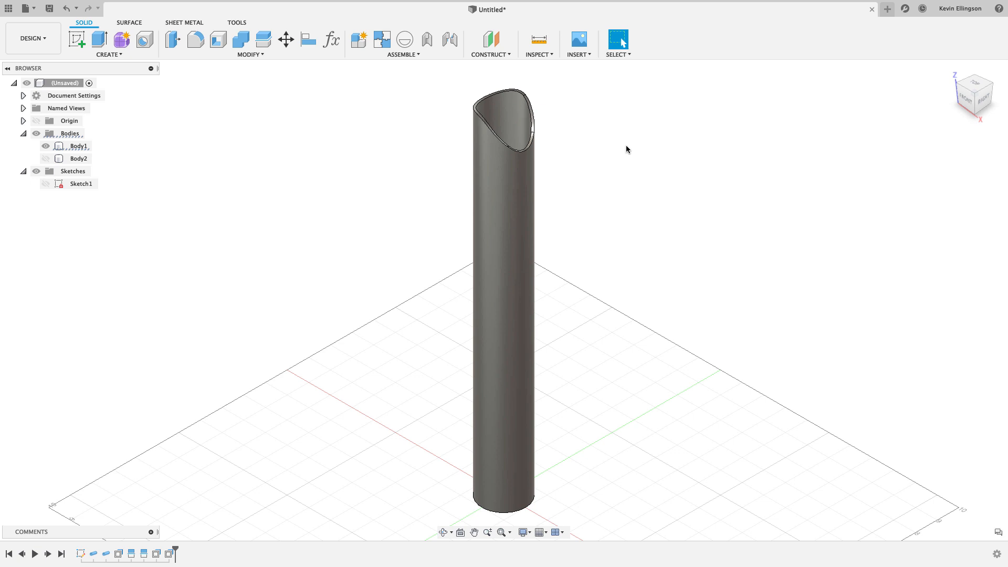
mouse_move(398, 173)
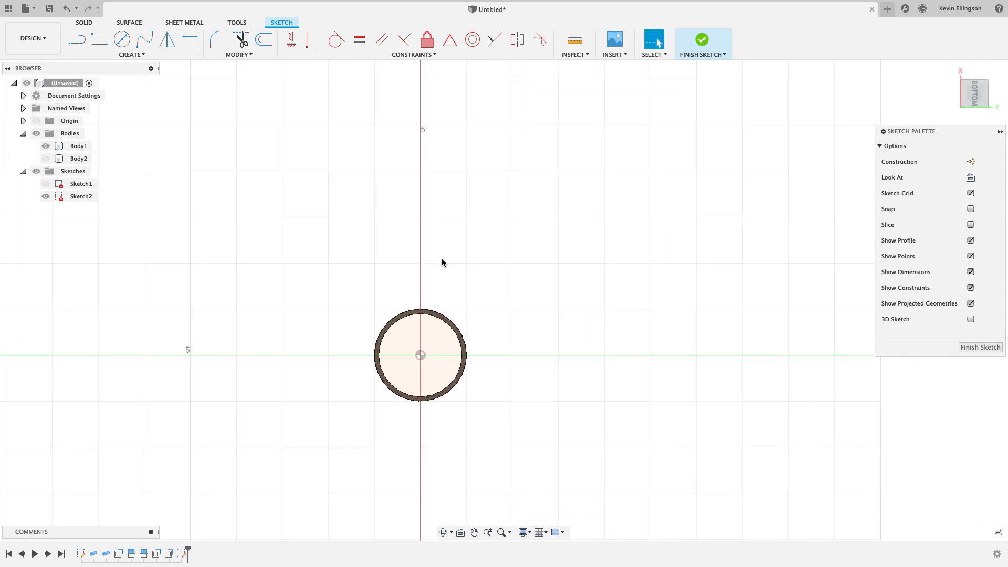
mouse_move(79, 40)
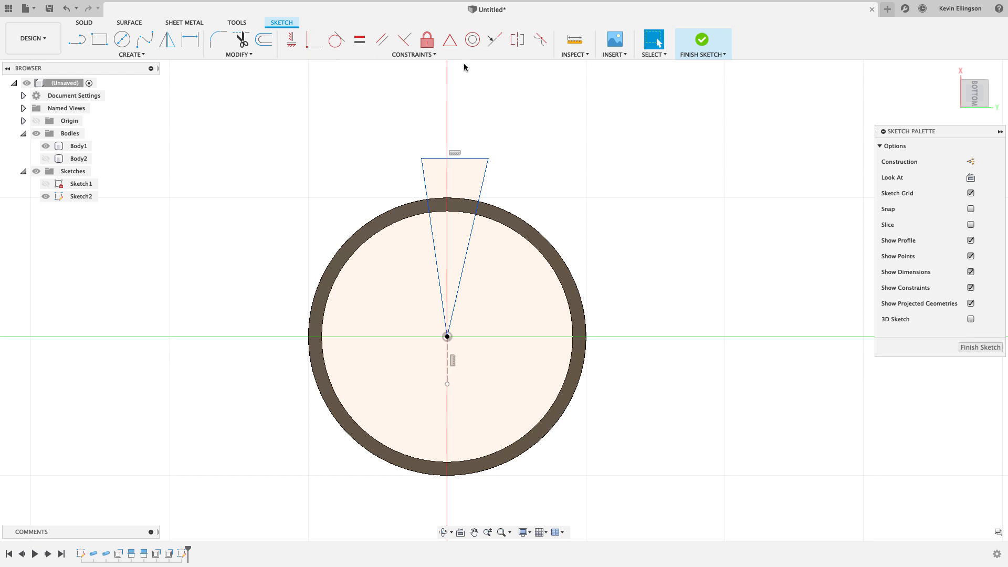
mouse_move(474, 79)
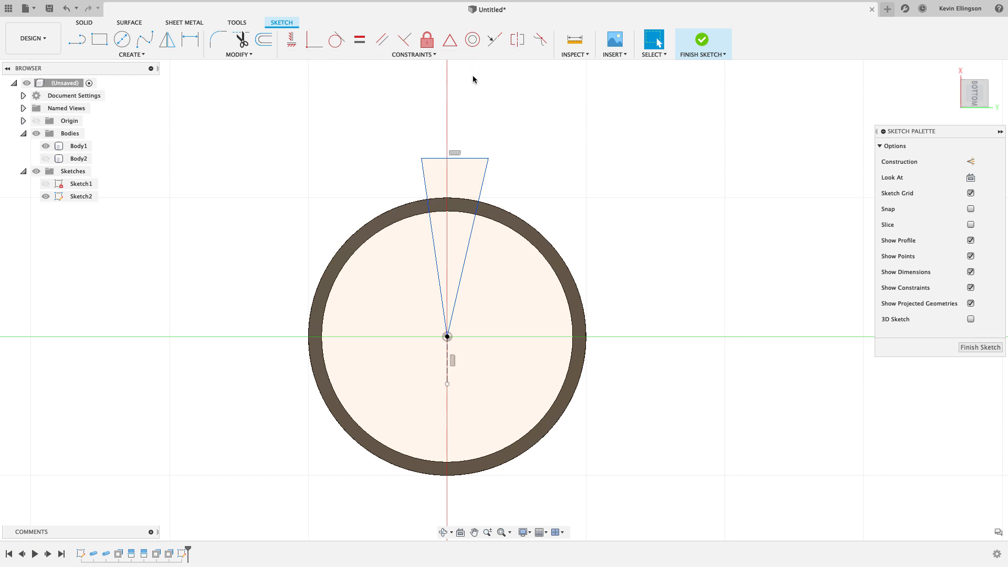
Dimension the angle between the wedge's two sides to 5 degrees.
left_click(518, 40)
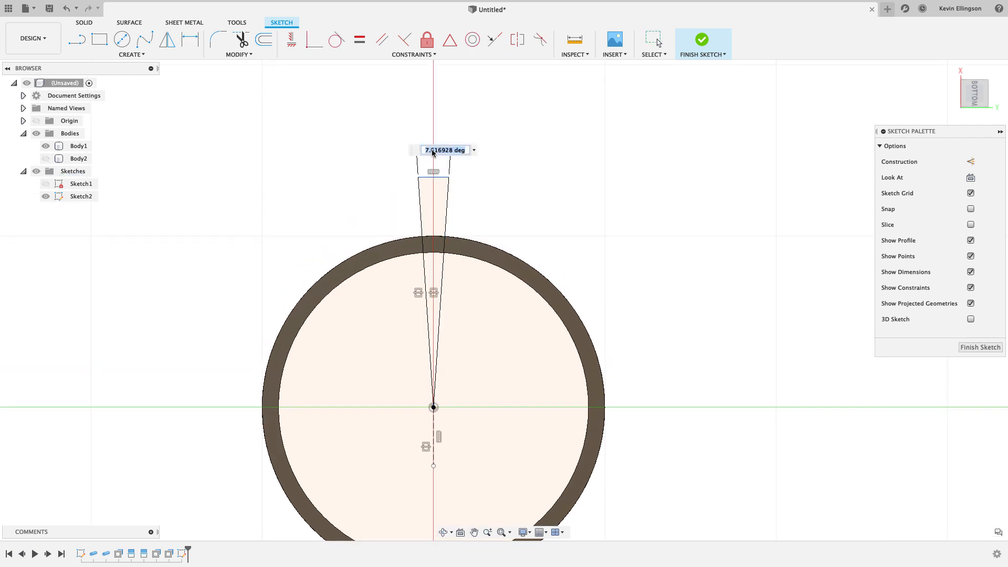
type("5.00")
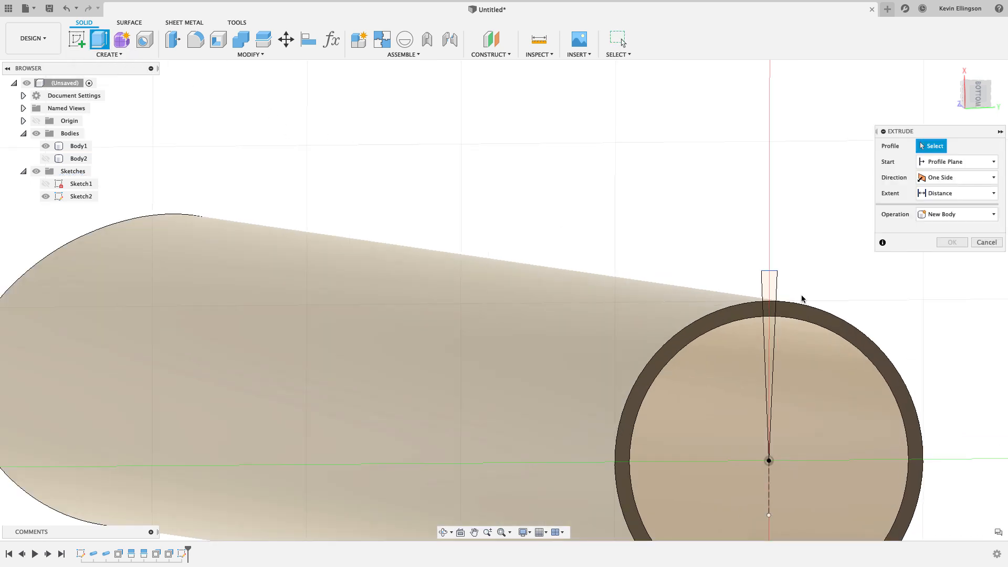
Extrude-cut the wedge profile through the tube wall's full length.
left_click(769, 287)
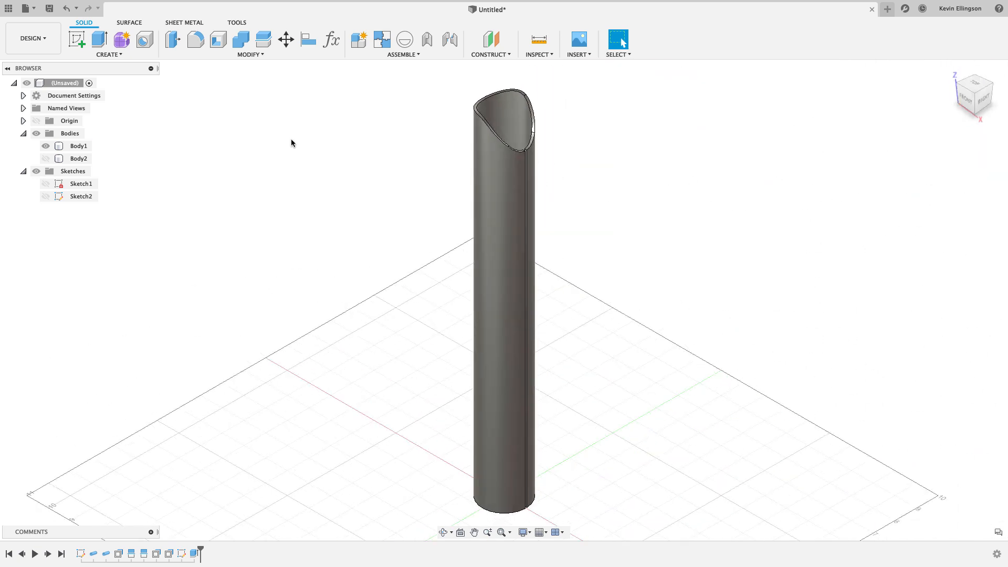
Convert the slotted tube to sheet metal using the Steel (in) rule.
left_click(190, 23)
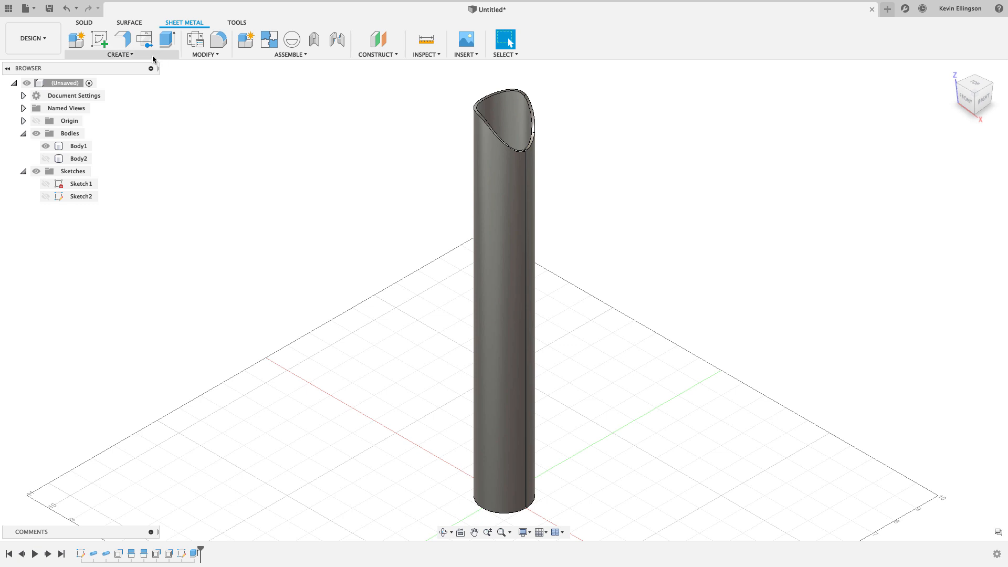
mouse_move(179, 48)
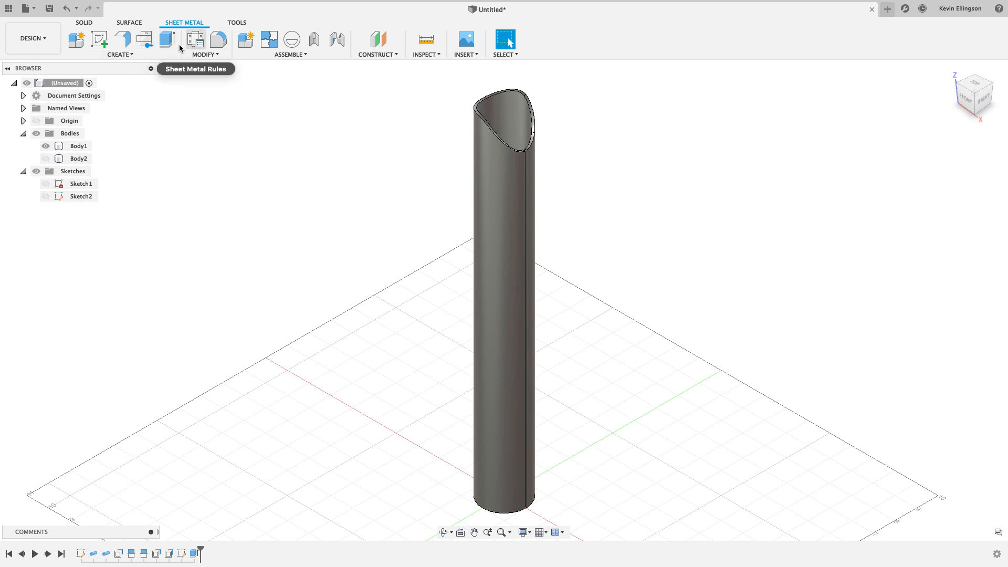
left_click(120, 55)
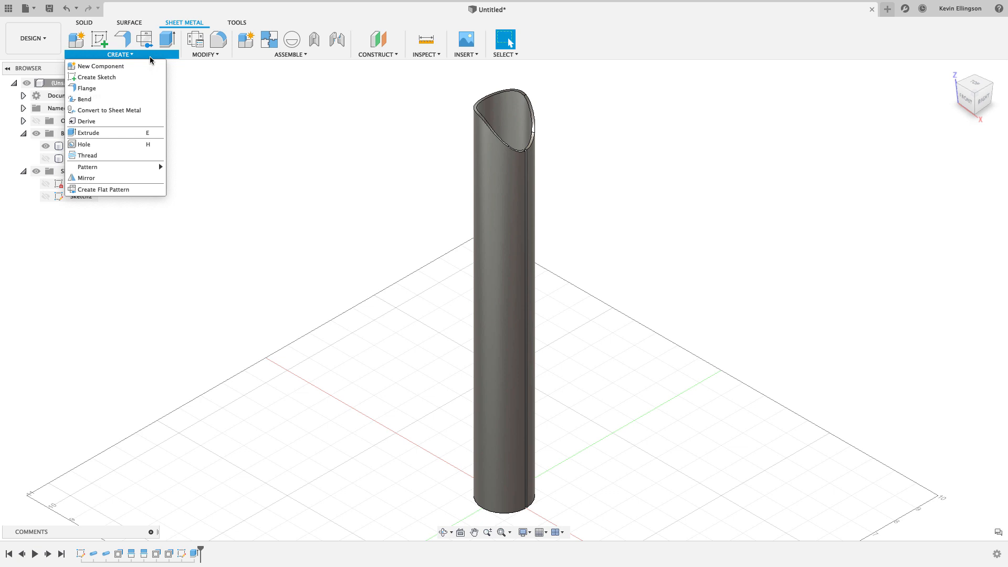
mouse_move(135, 110)
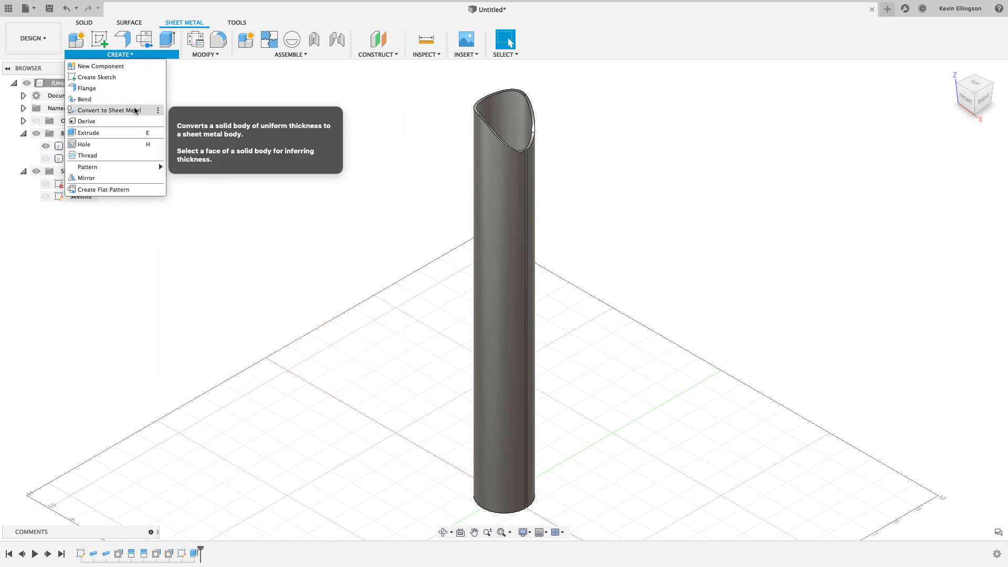
left_click(103, 111)
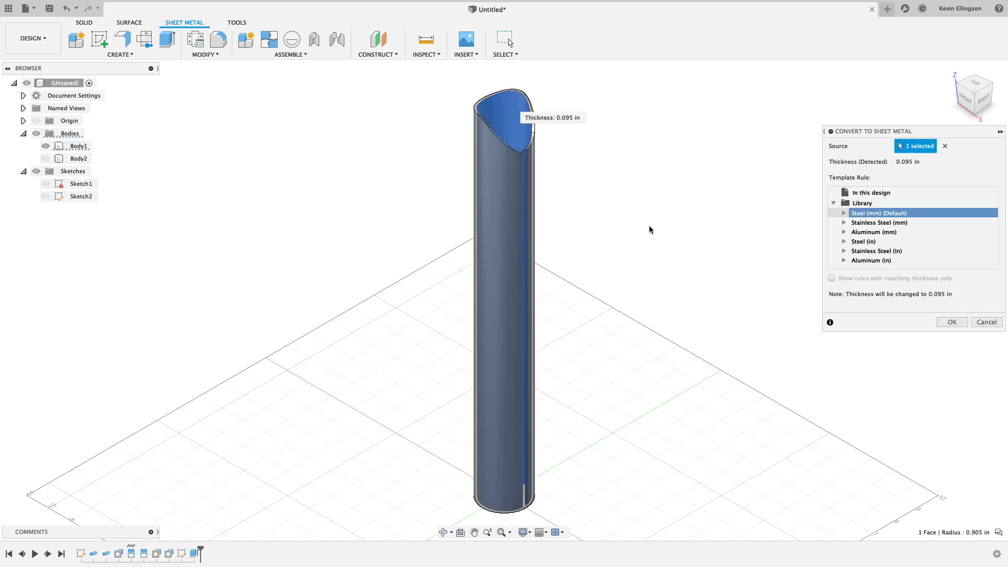
mouse_move(860, 260)
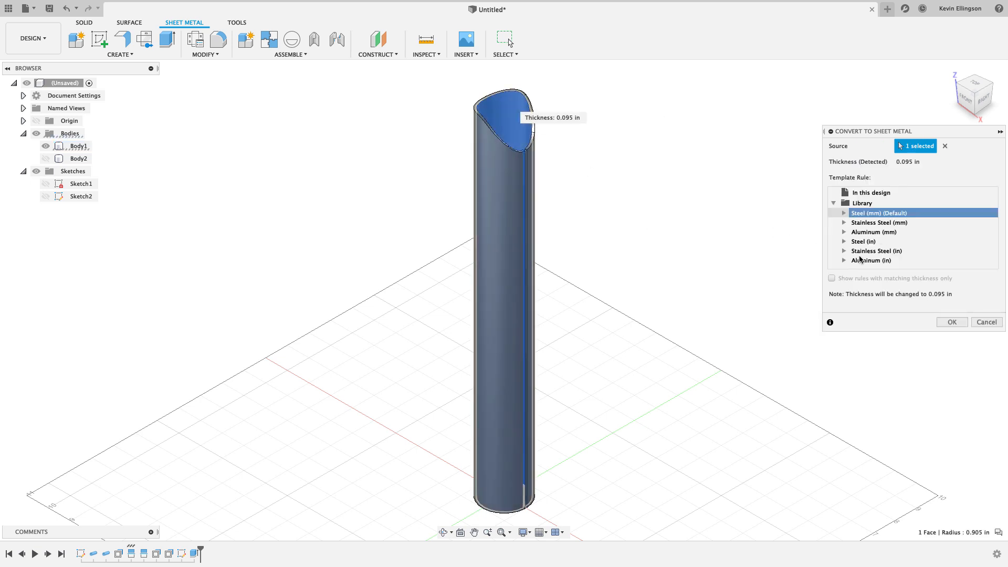
left_click(844, 250)
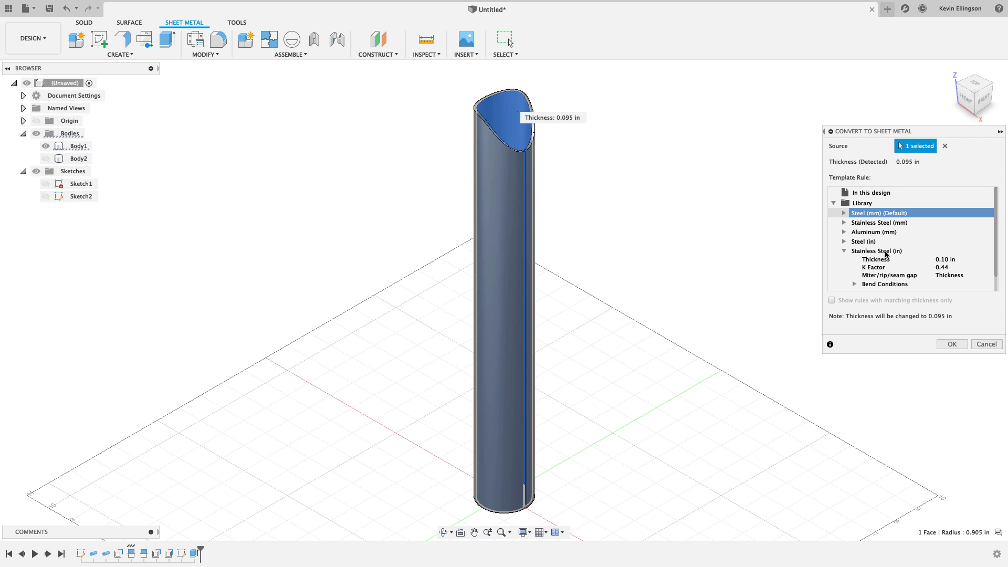
left_click(845, 251)
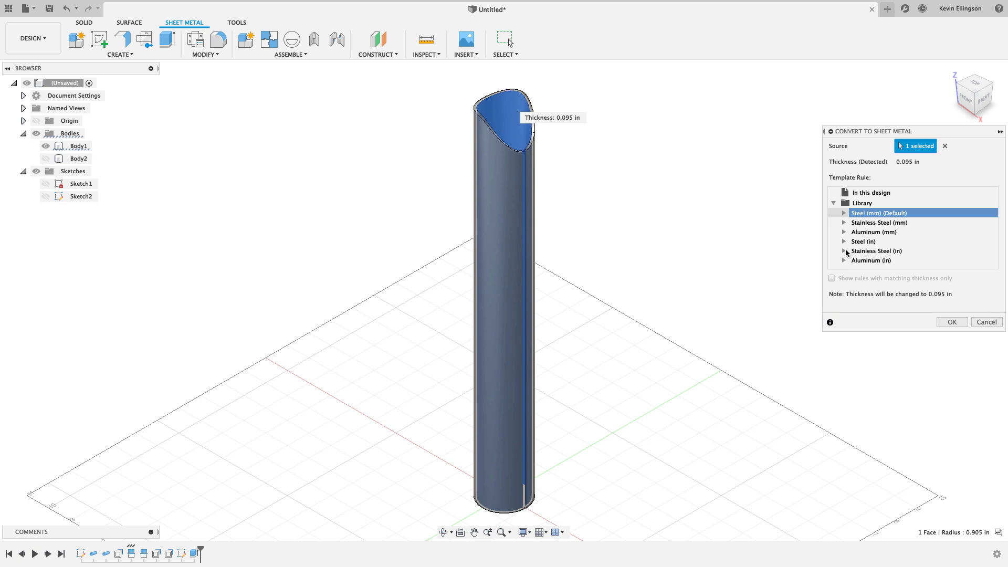
left_click(863, 241)
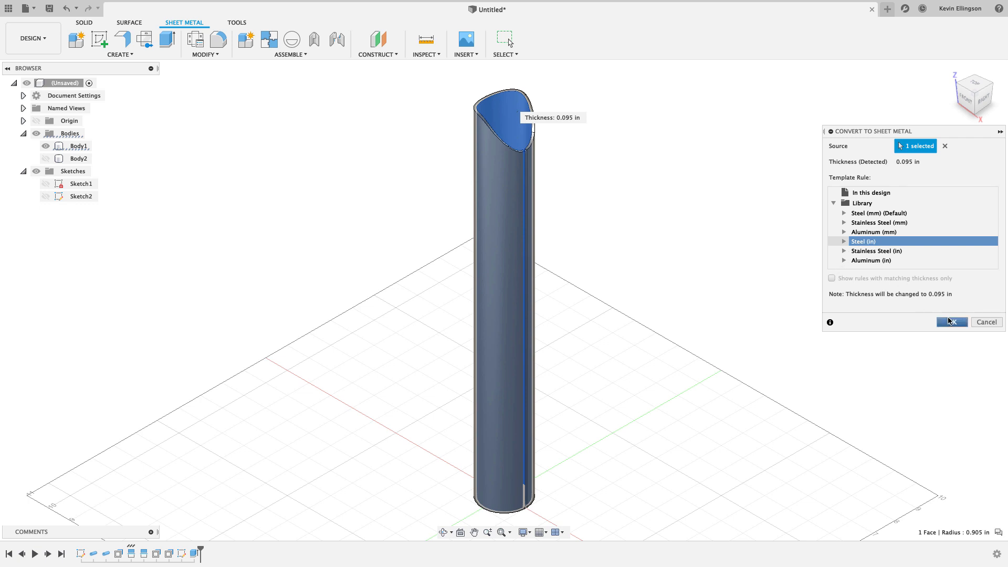
mouse_move(840, 300)
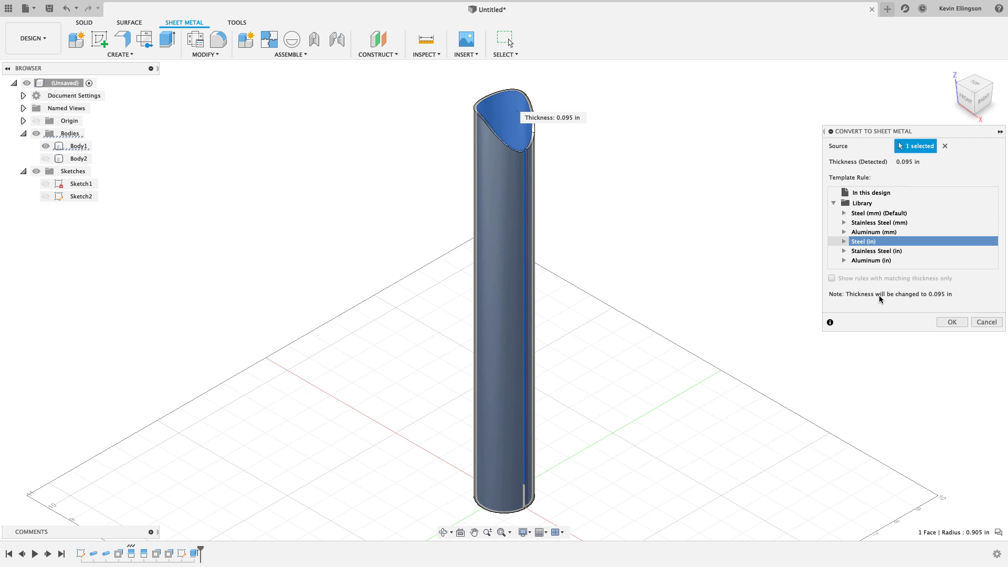
mouse_move(934, 301)
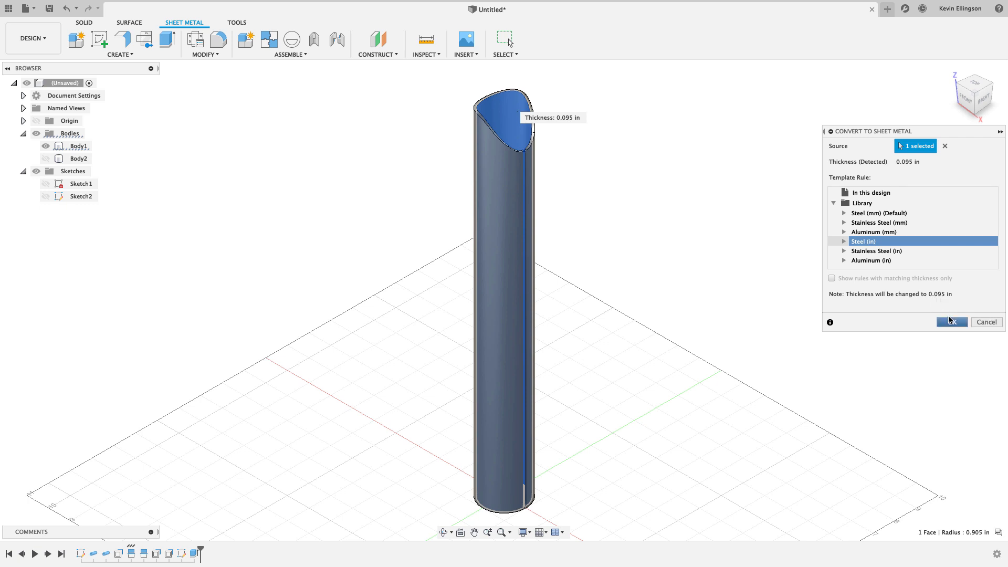
left_click(952, 322)
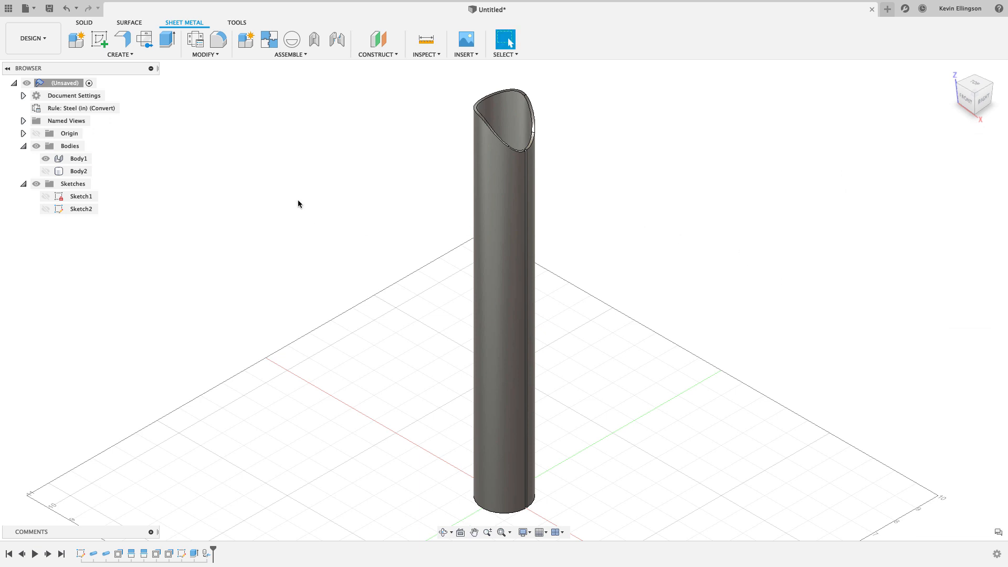
mouse_move(271, 136)
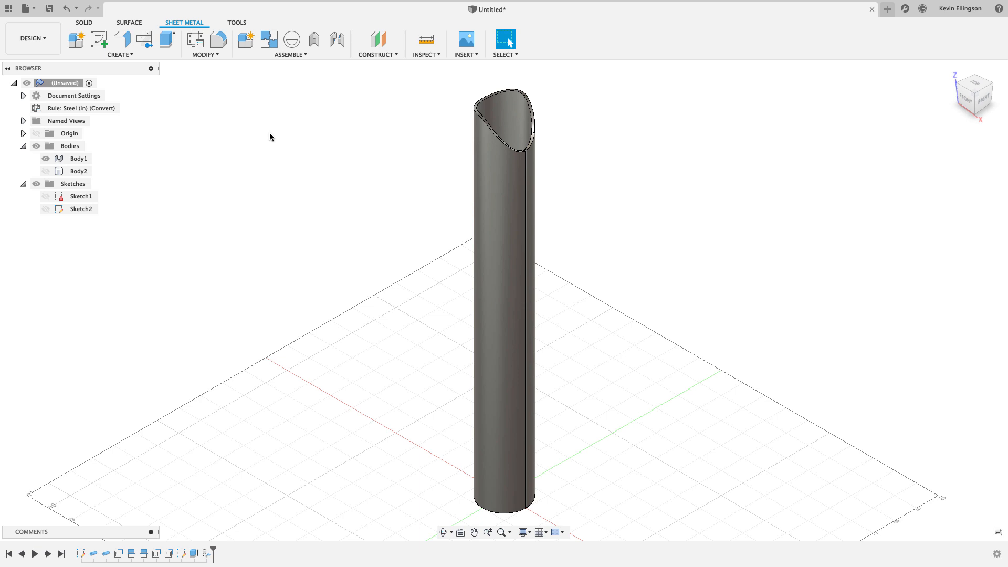
mouse_move(231, 65)
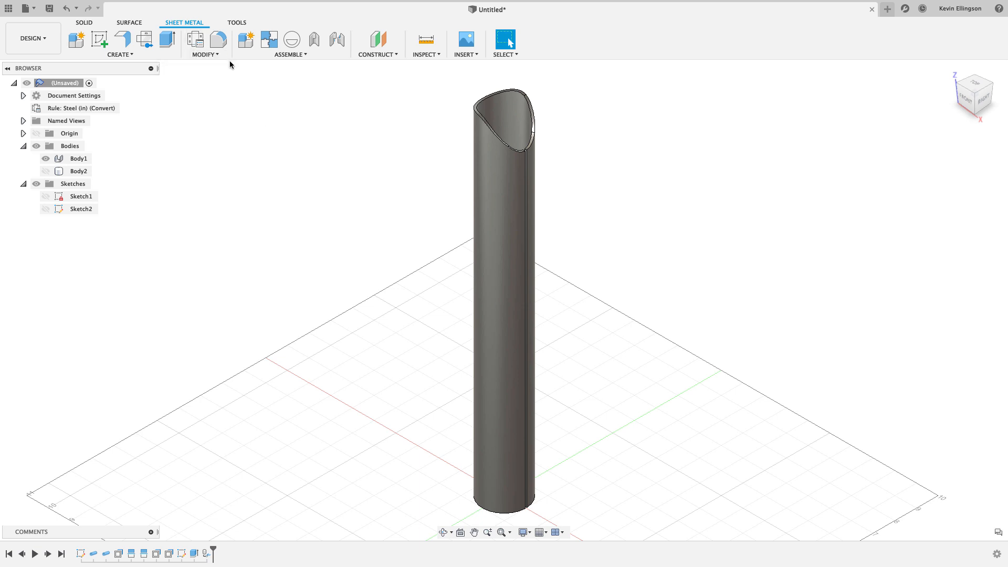
Create a flat pattern of the tube, keeping the picked tube face stationary.
left_click(146, 38)
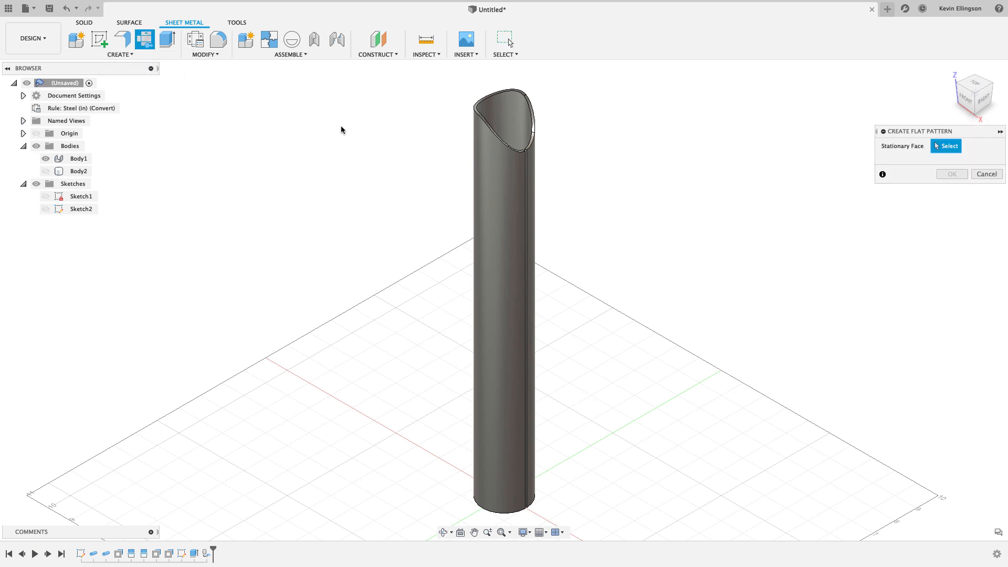
left_click(505, 123)
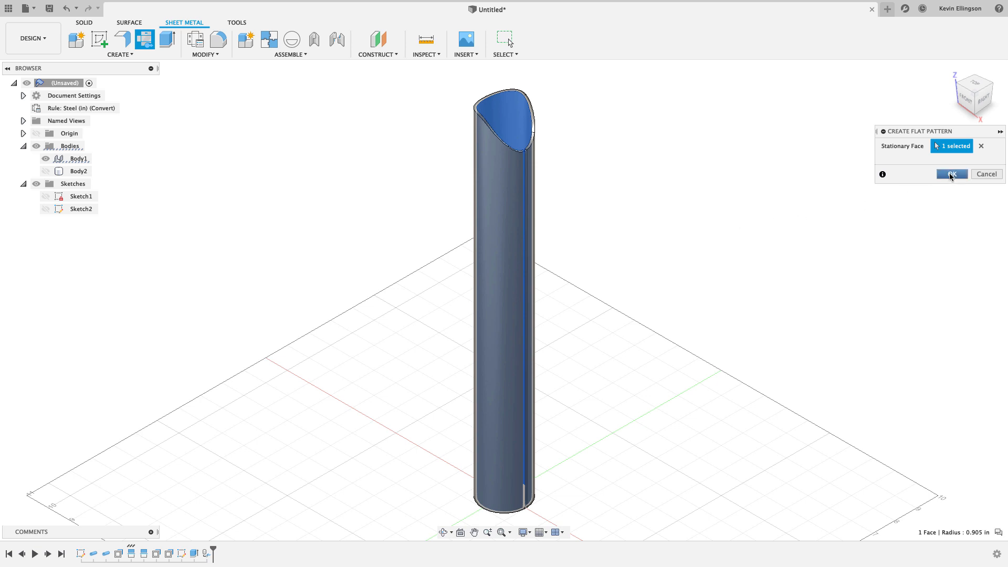
left_click(951, 174)
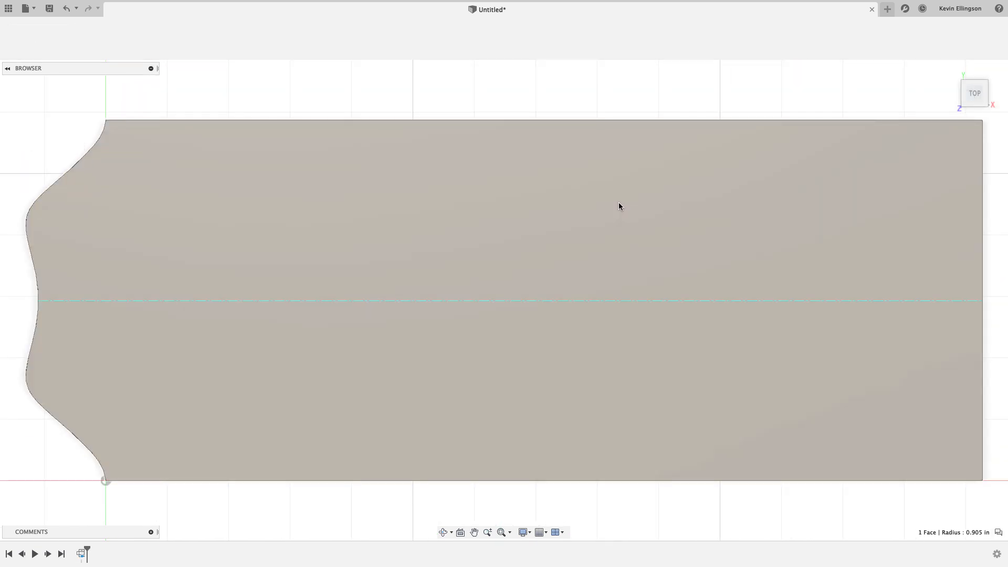